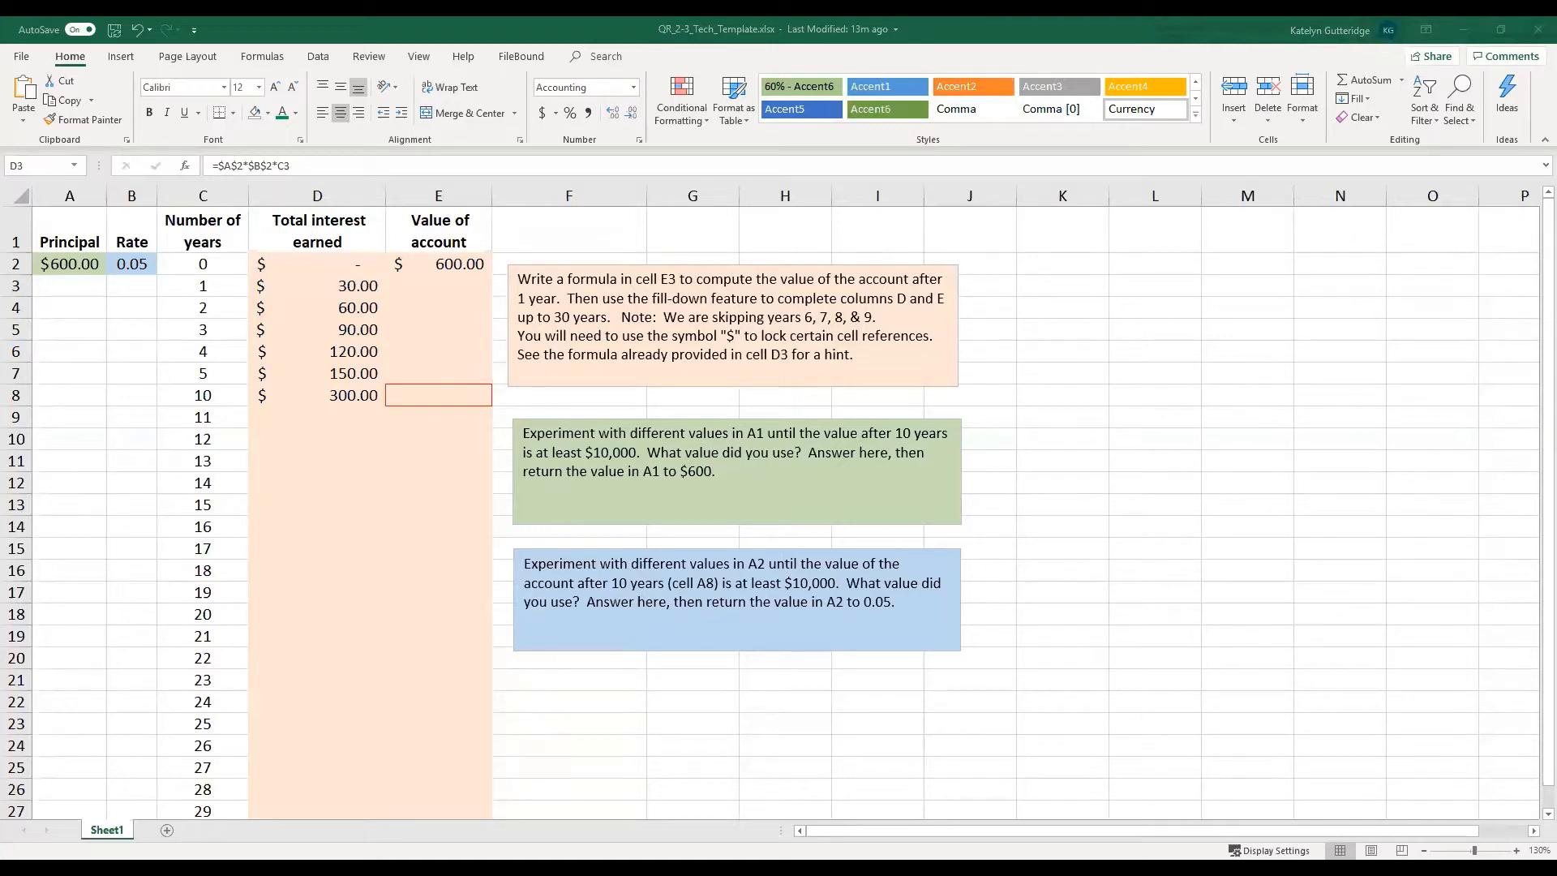
mouse_move(1244, 715)
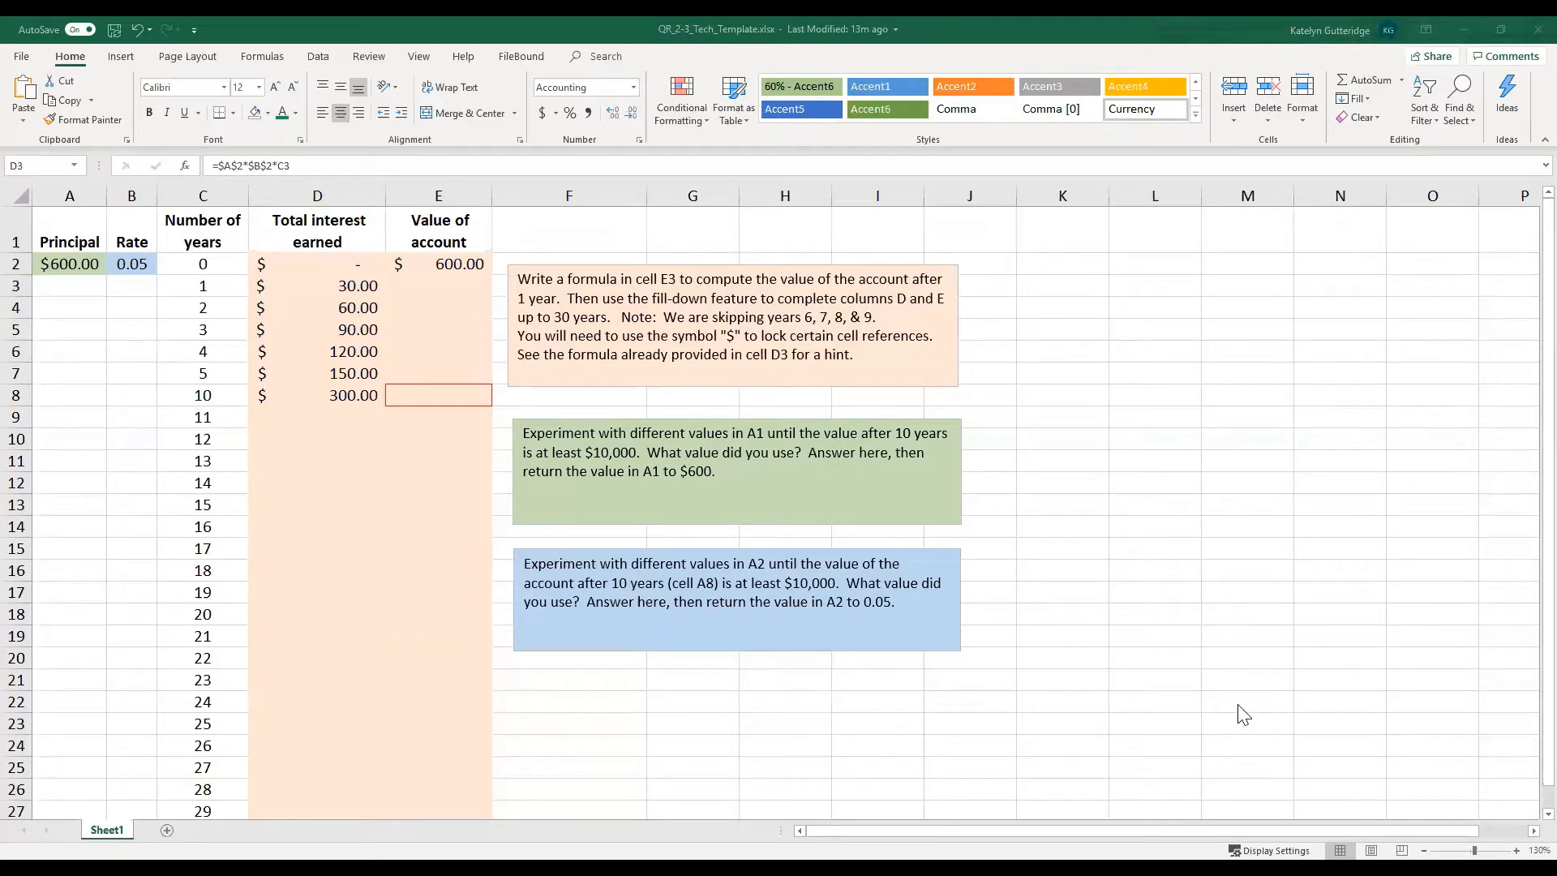
mouse_move(695, 347)
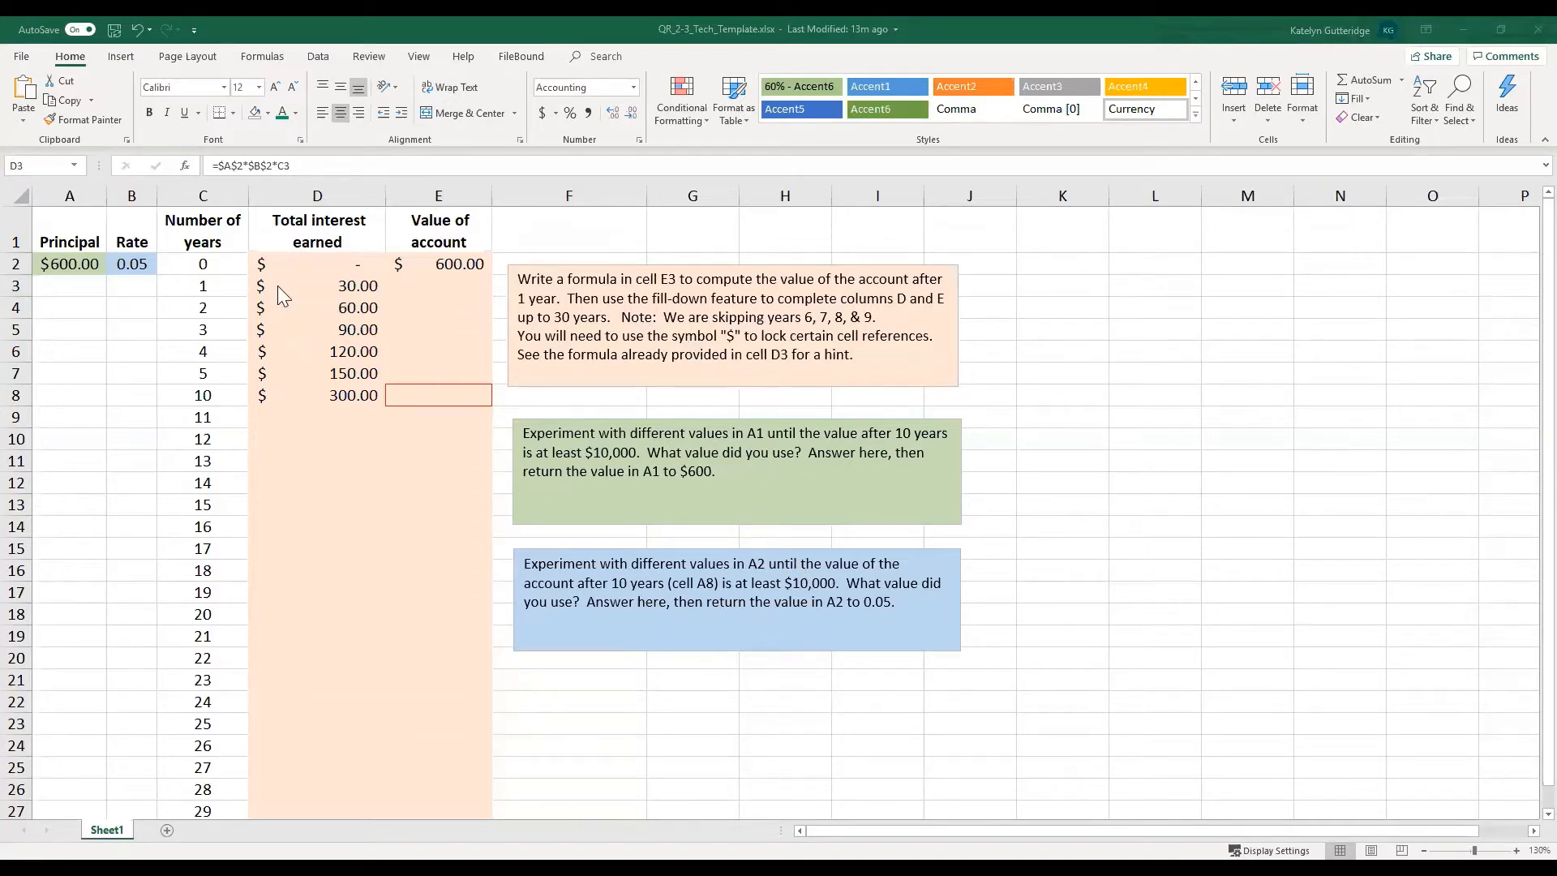
- Fill the =$A$2*$B$2*Cn interest formula from D3 down to year 30 and verify D28
left_click(316, 285)
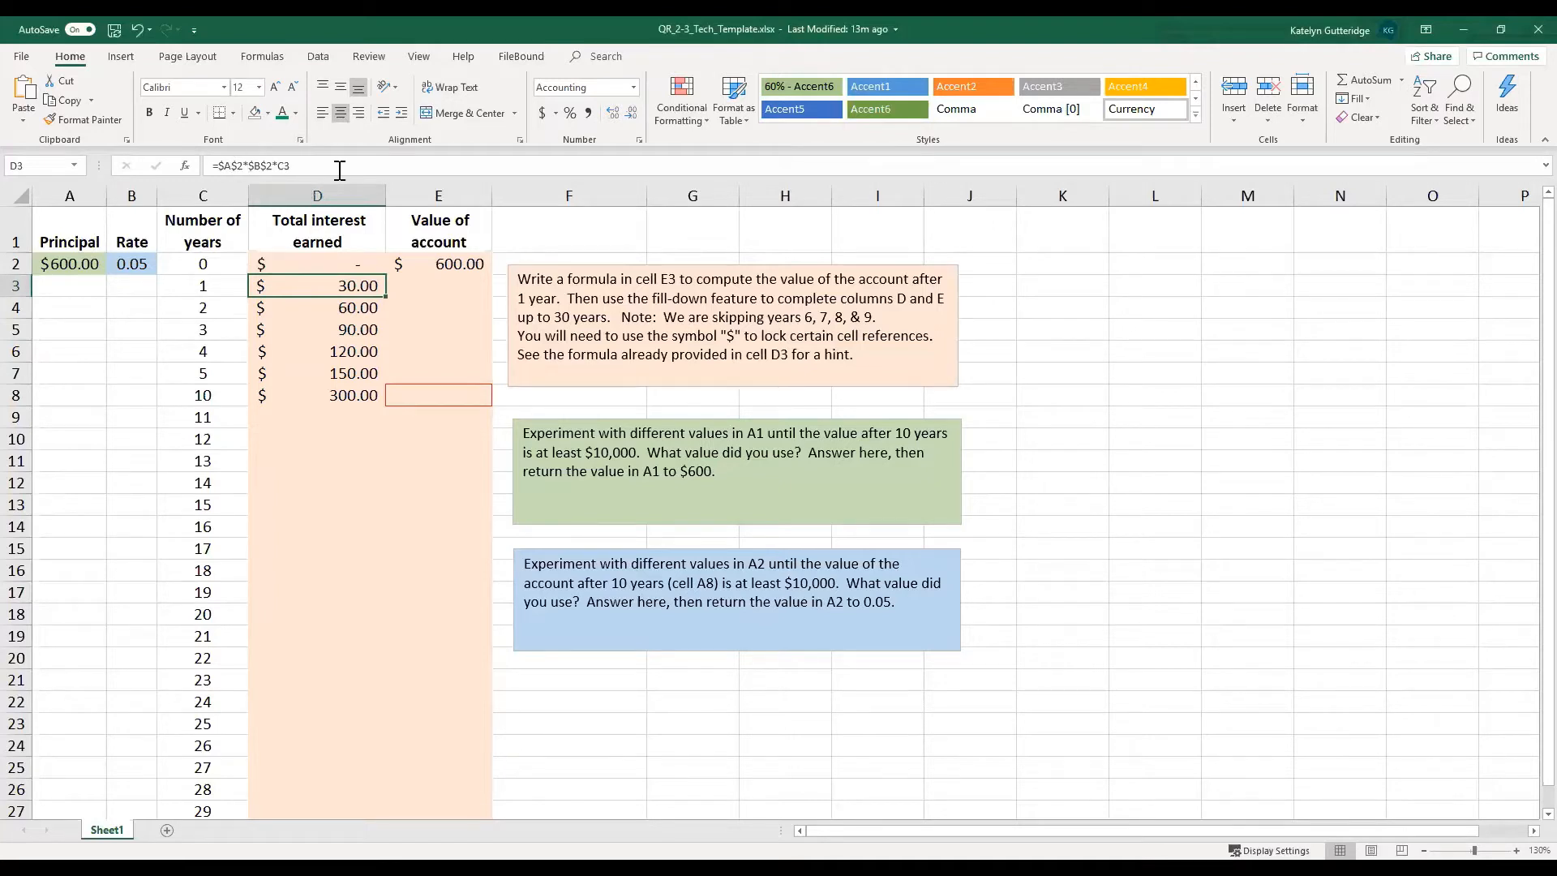
mouse_move(338, 165)
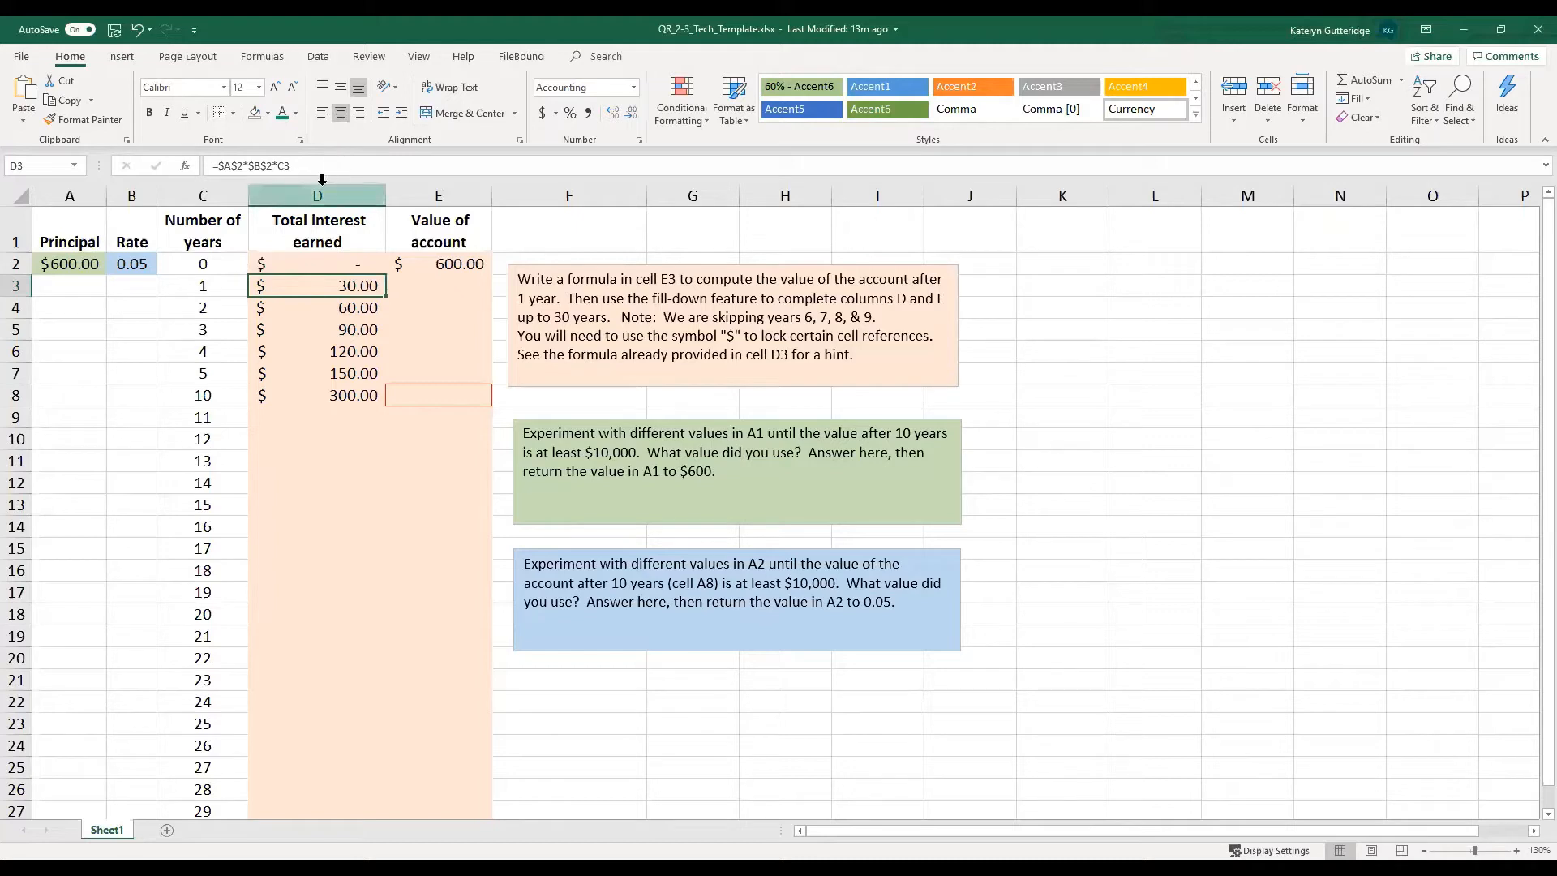
mouse_move(225, 165)
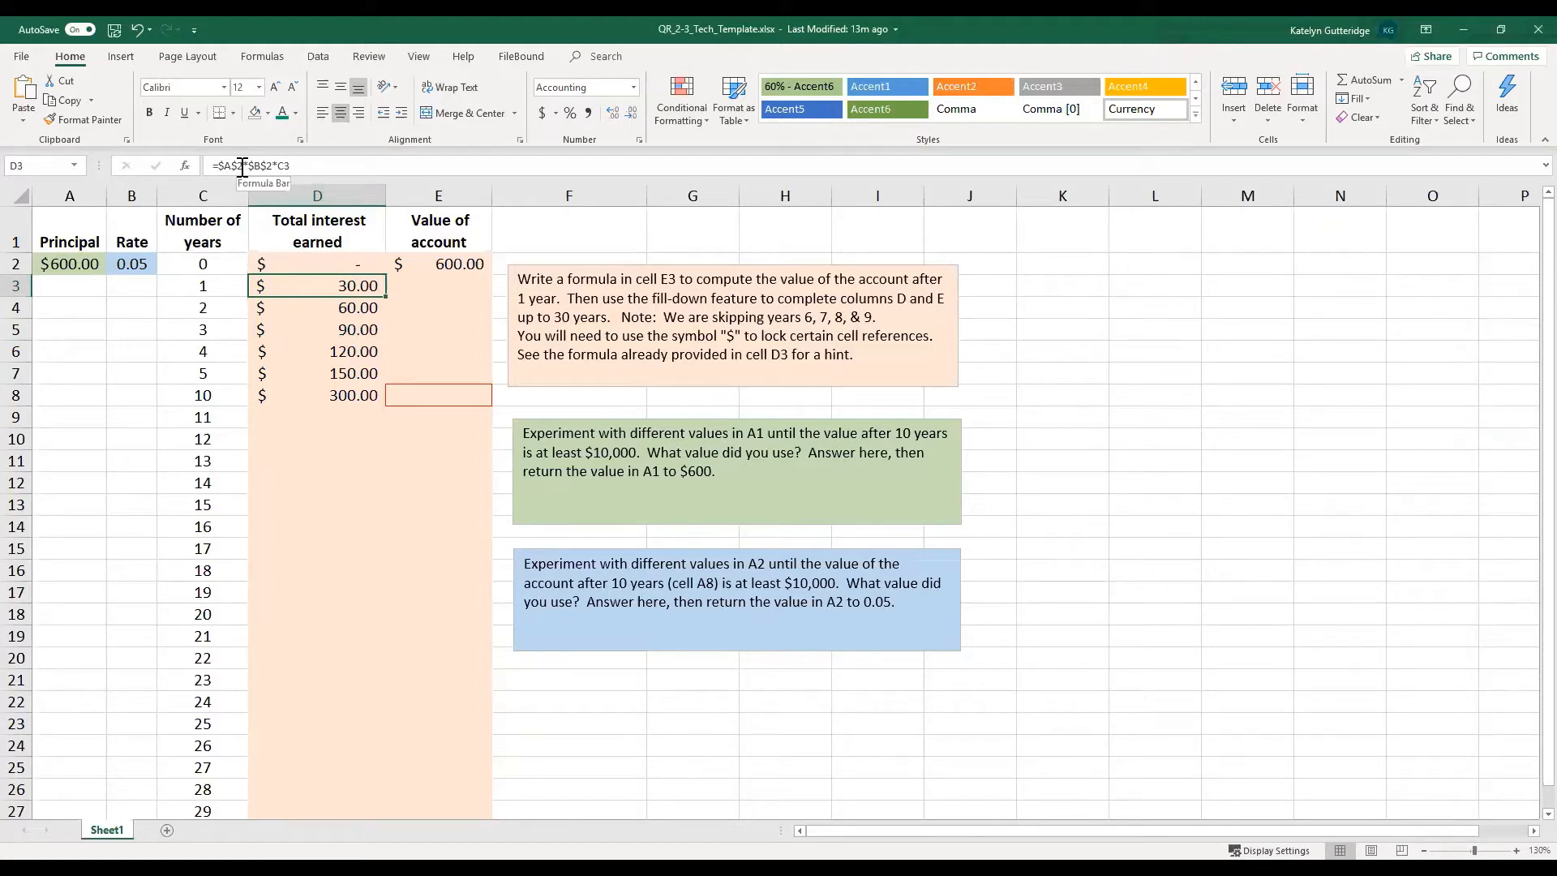
mouse_move(425, 541)
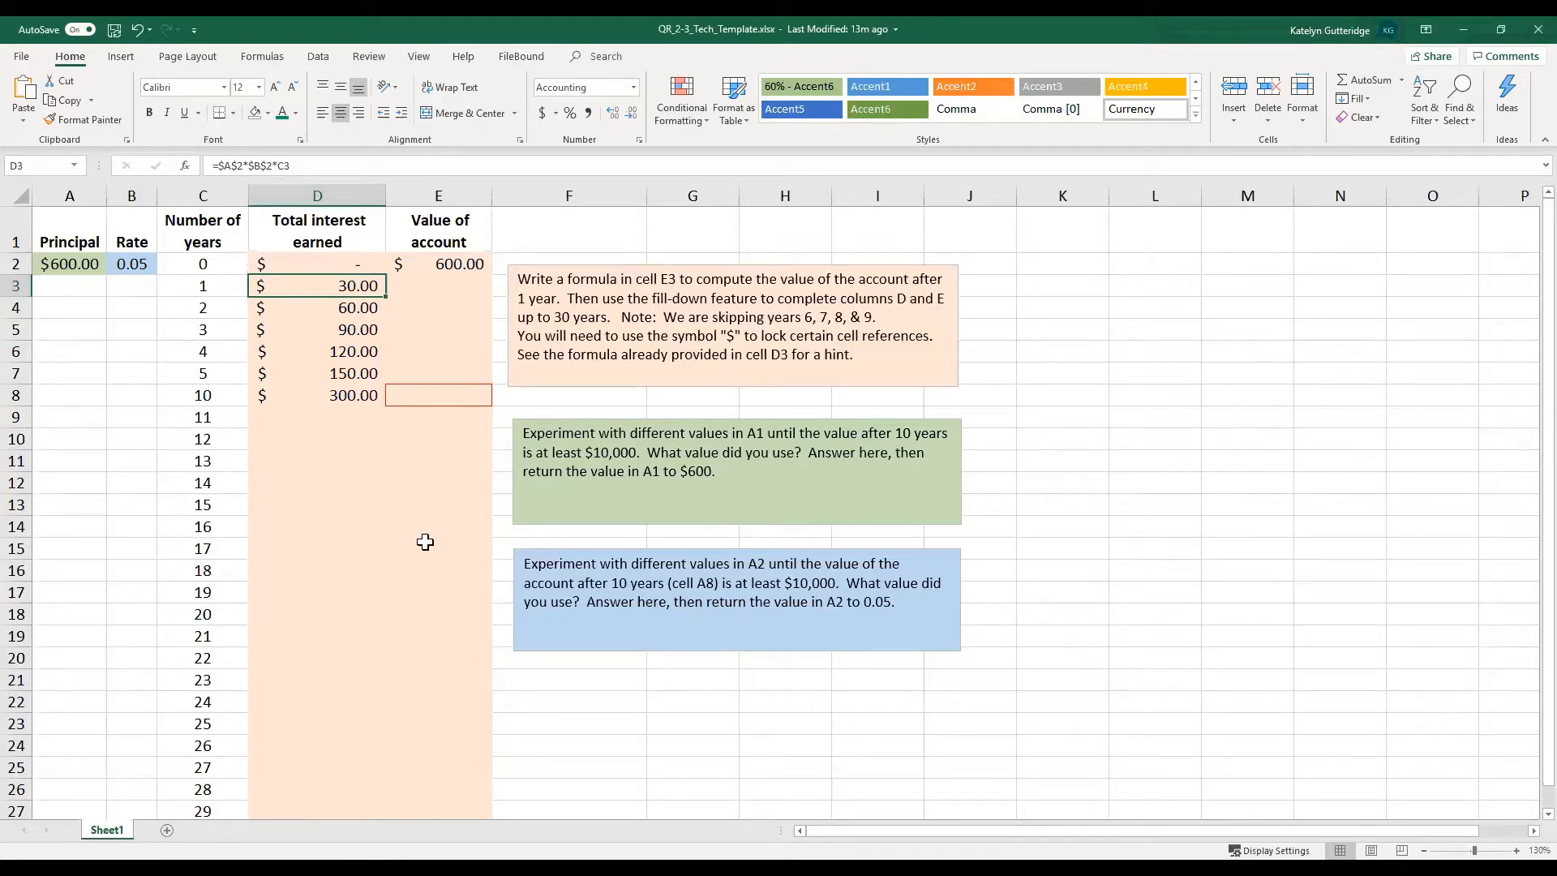
mouse_move(425, 543)
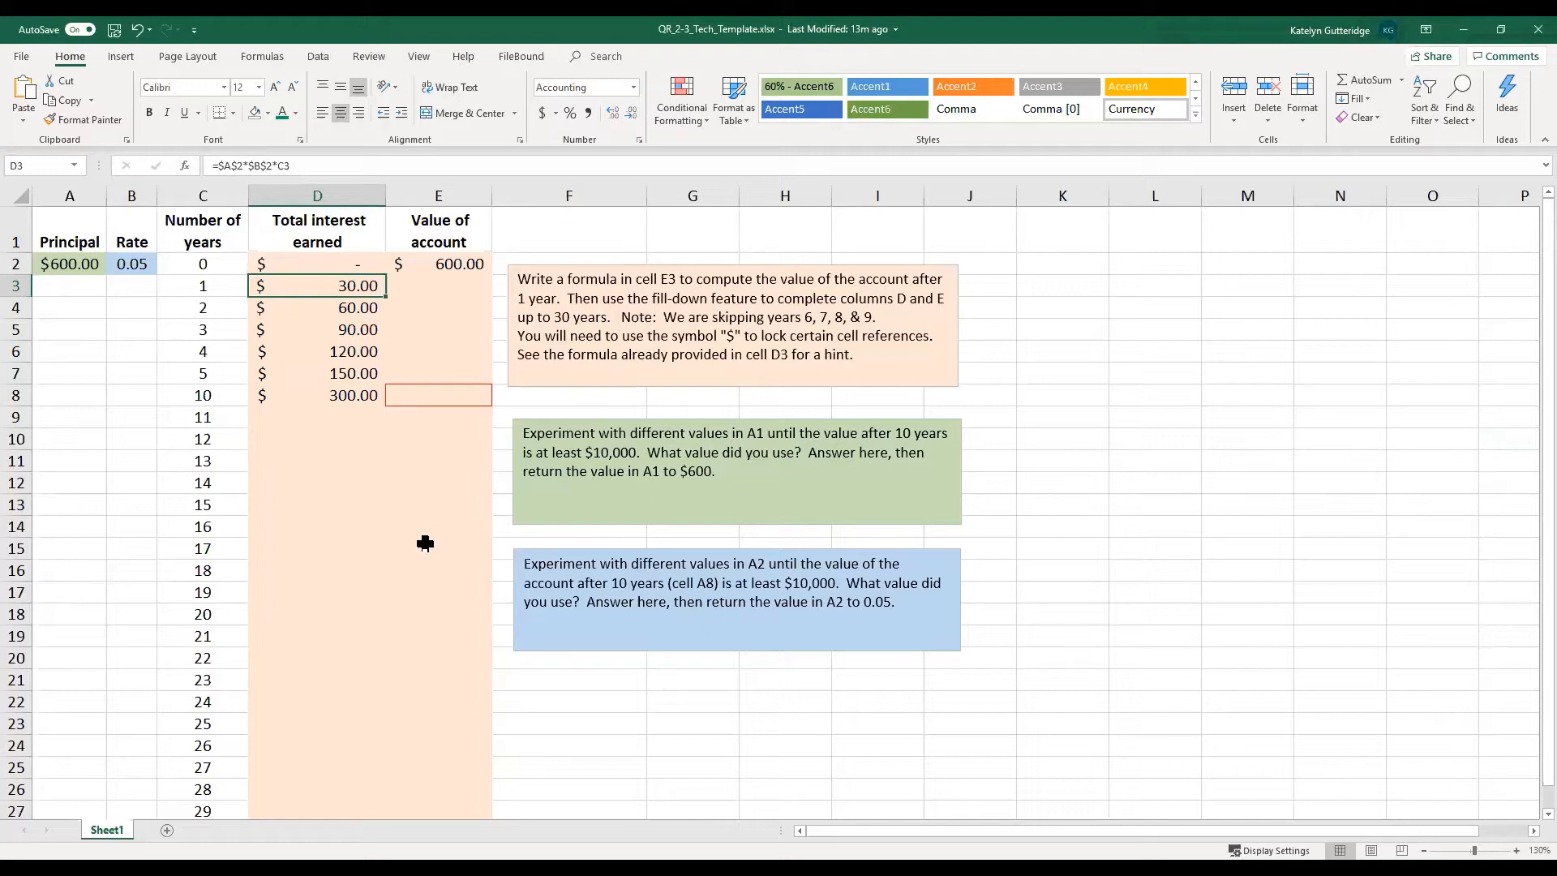
mouse_move(332, 485)
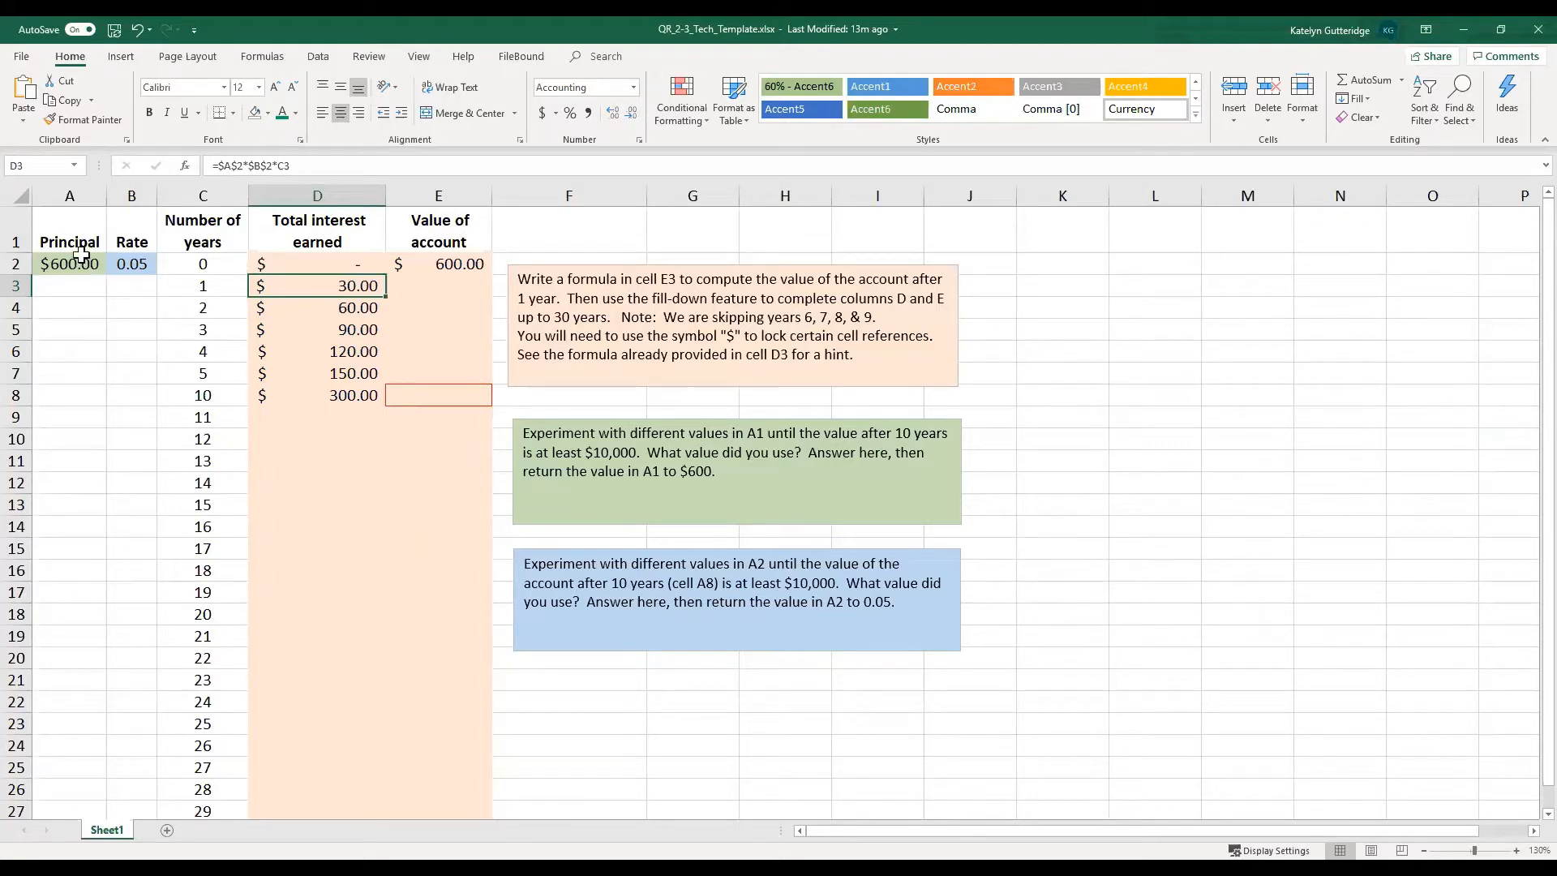
mouse_move(45, 817)
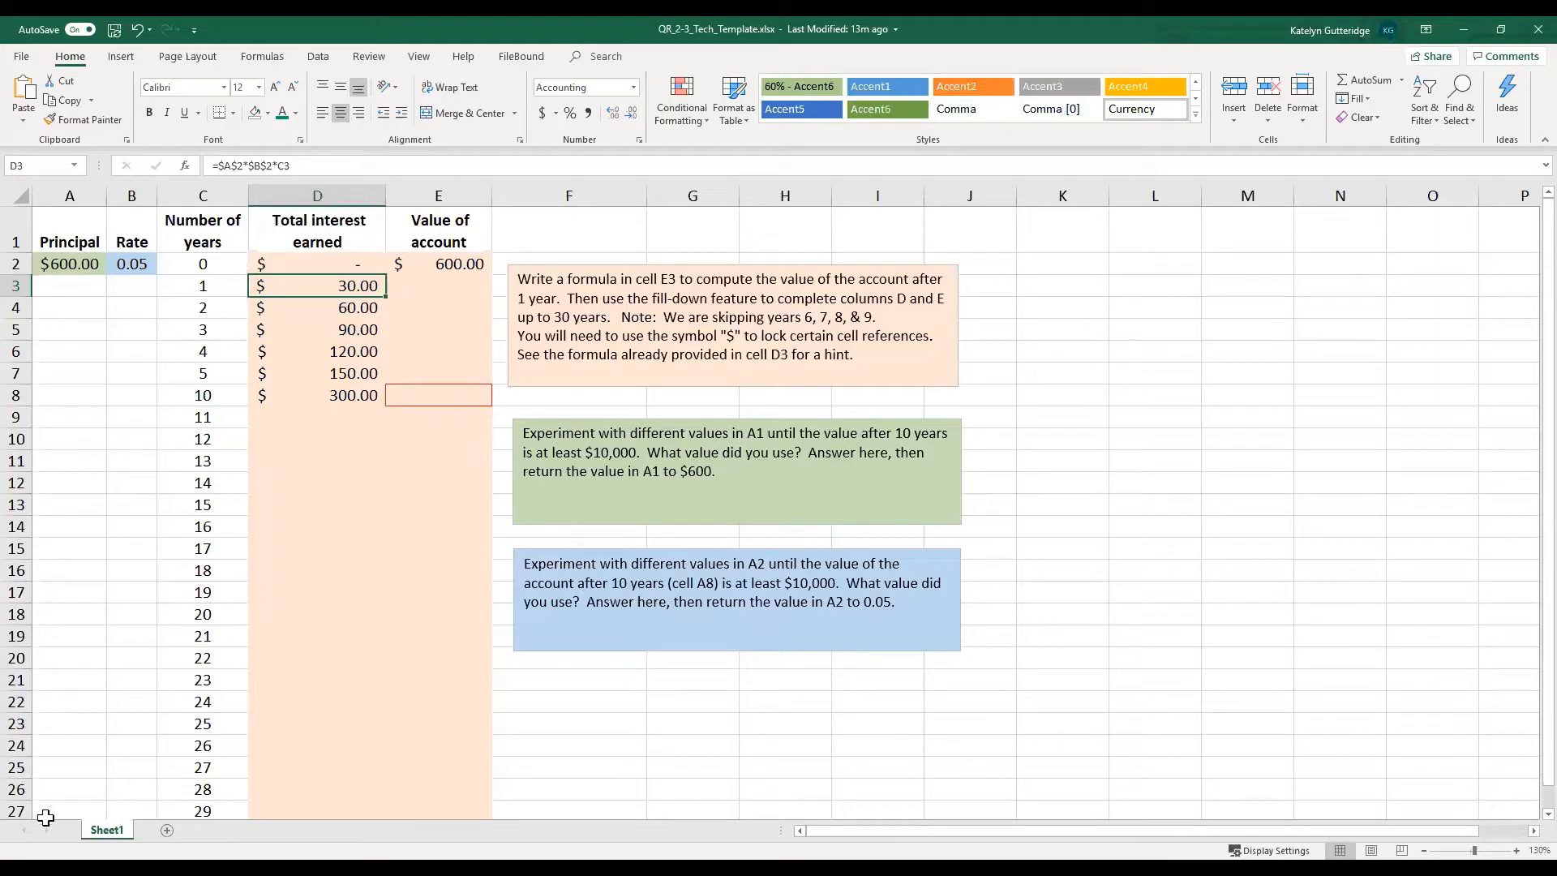
mouse_move(472, 736)
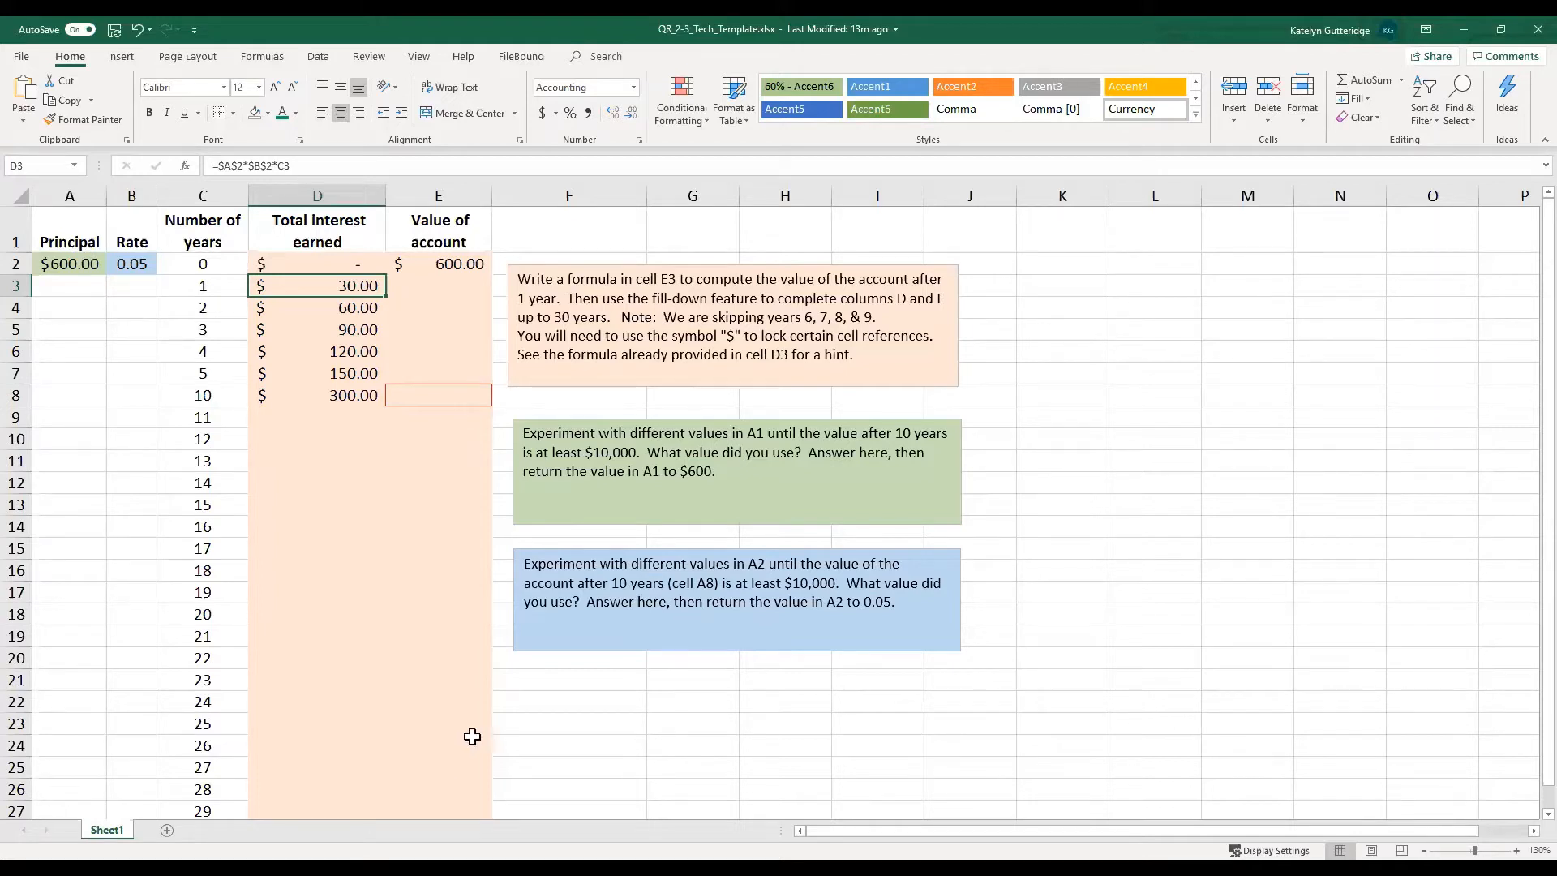
mouse_move(395, 631)
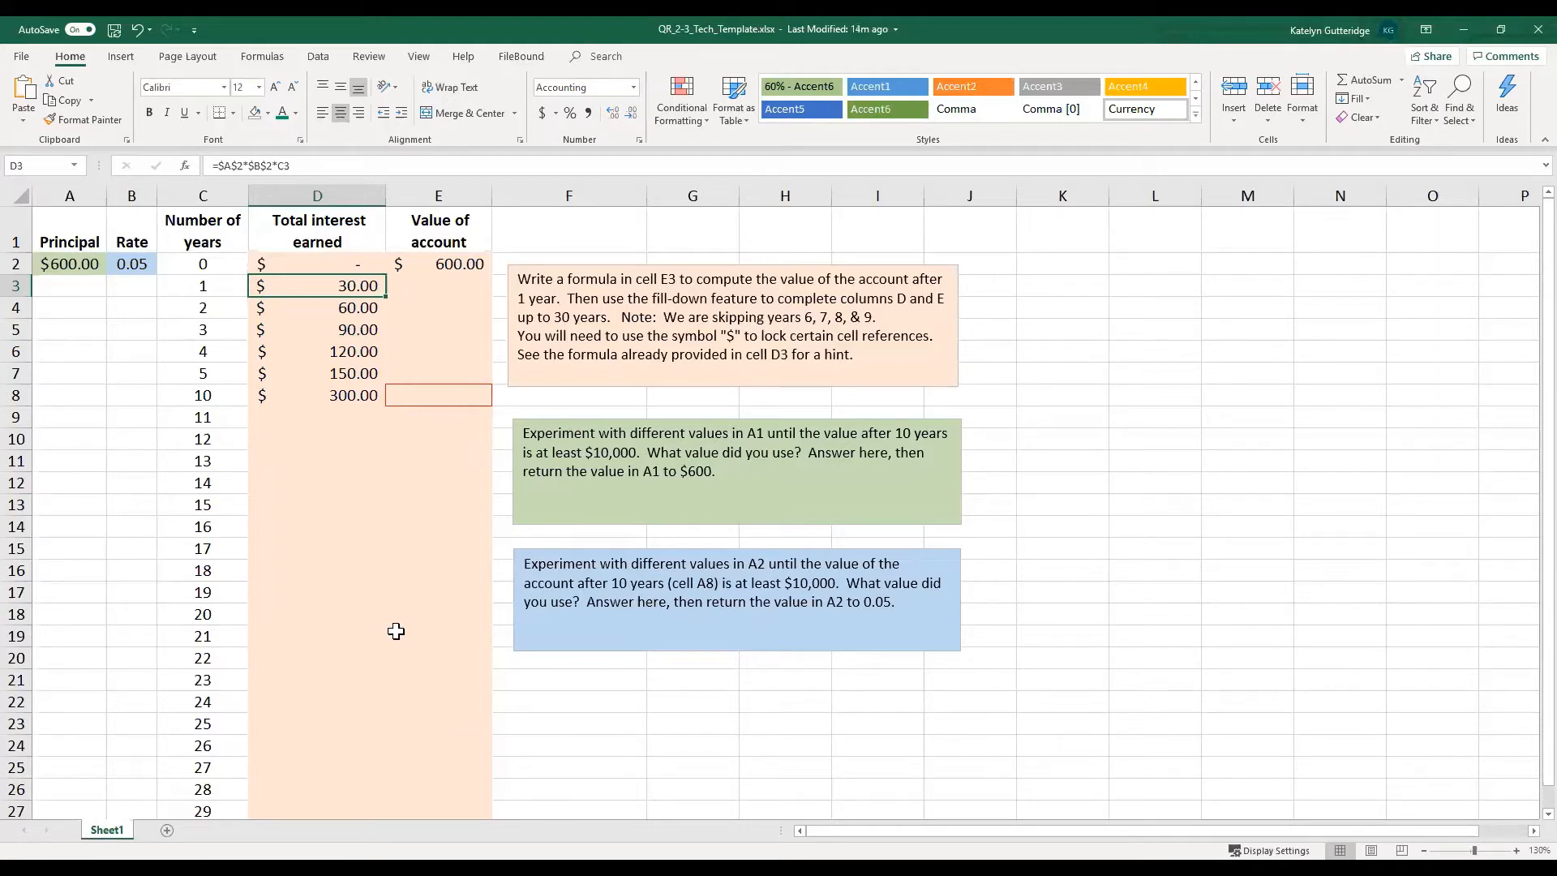
mouse_move(436, 644)
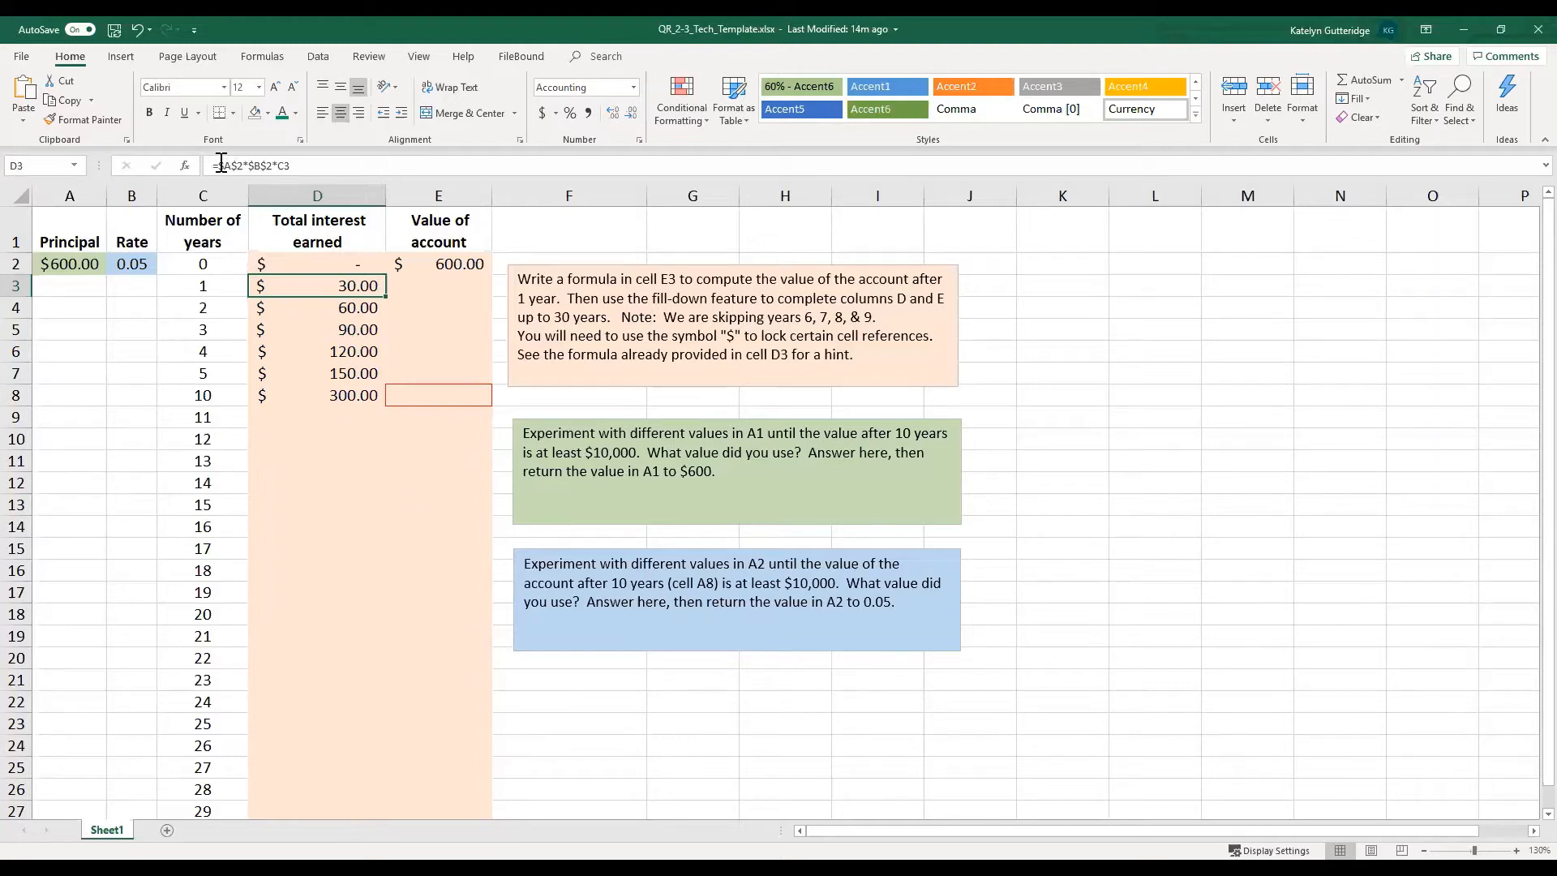
mouse_move(233, 166)
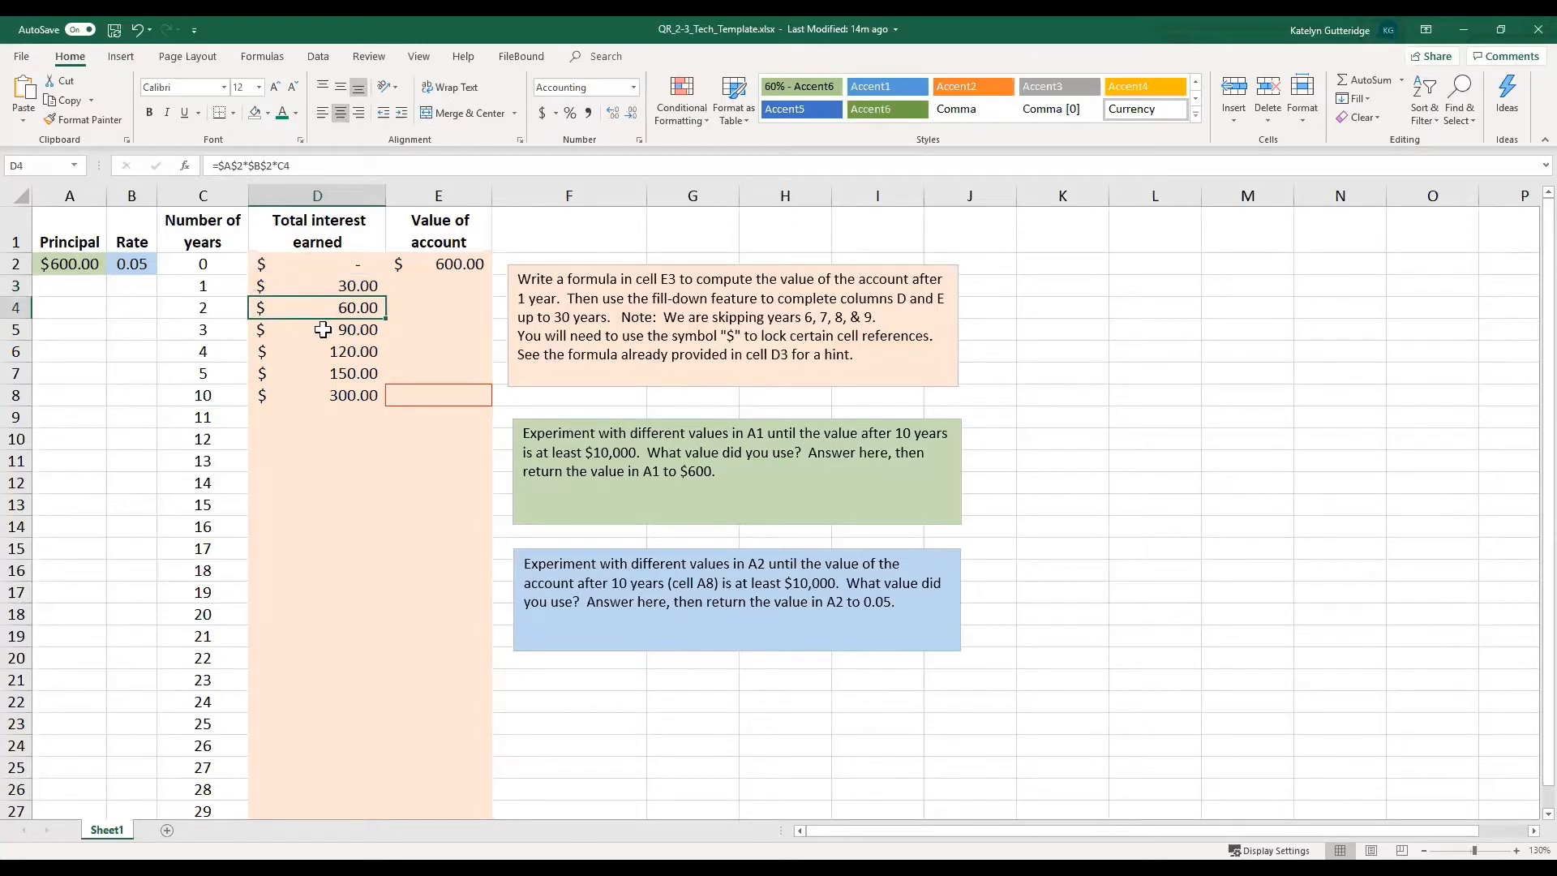
left_click(317, 329)
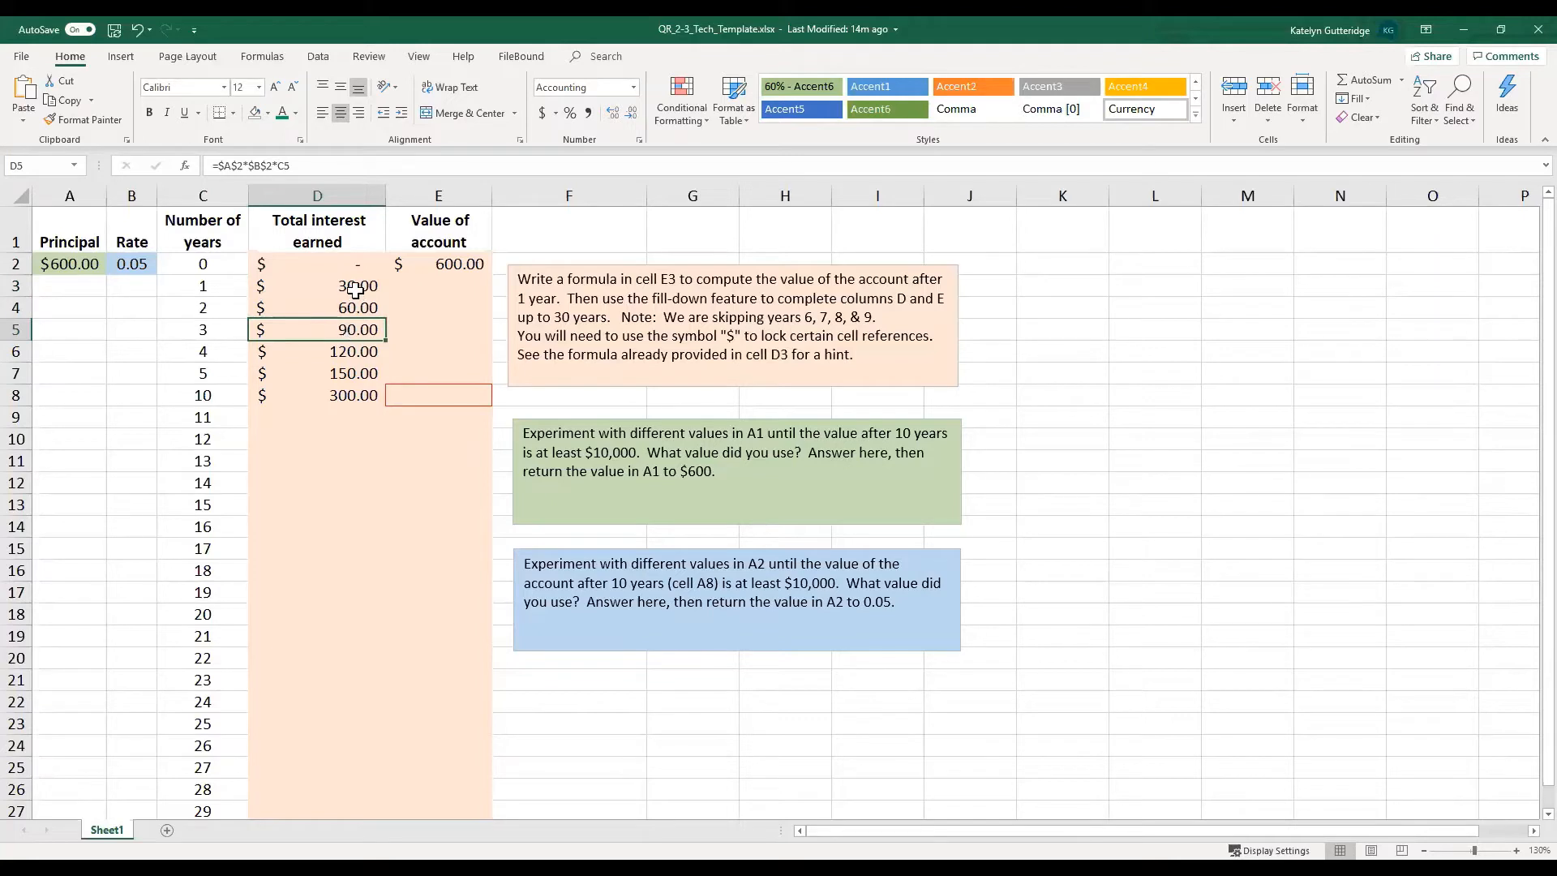
mouse_move(323, 289)
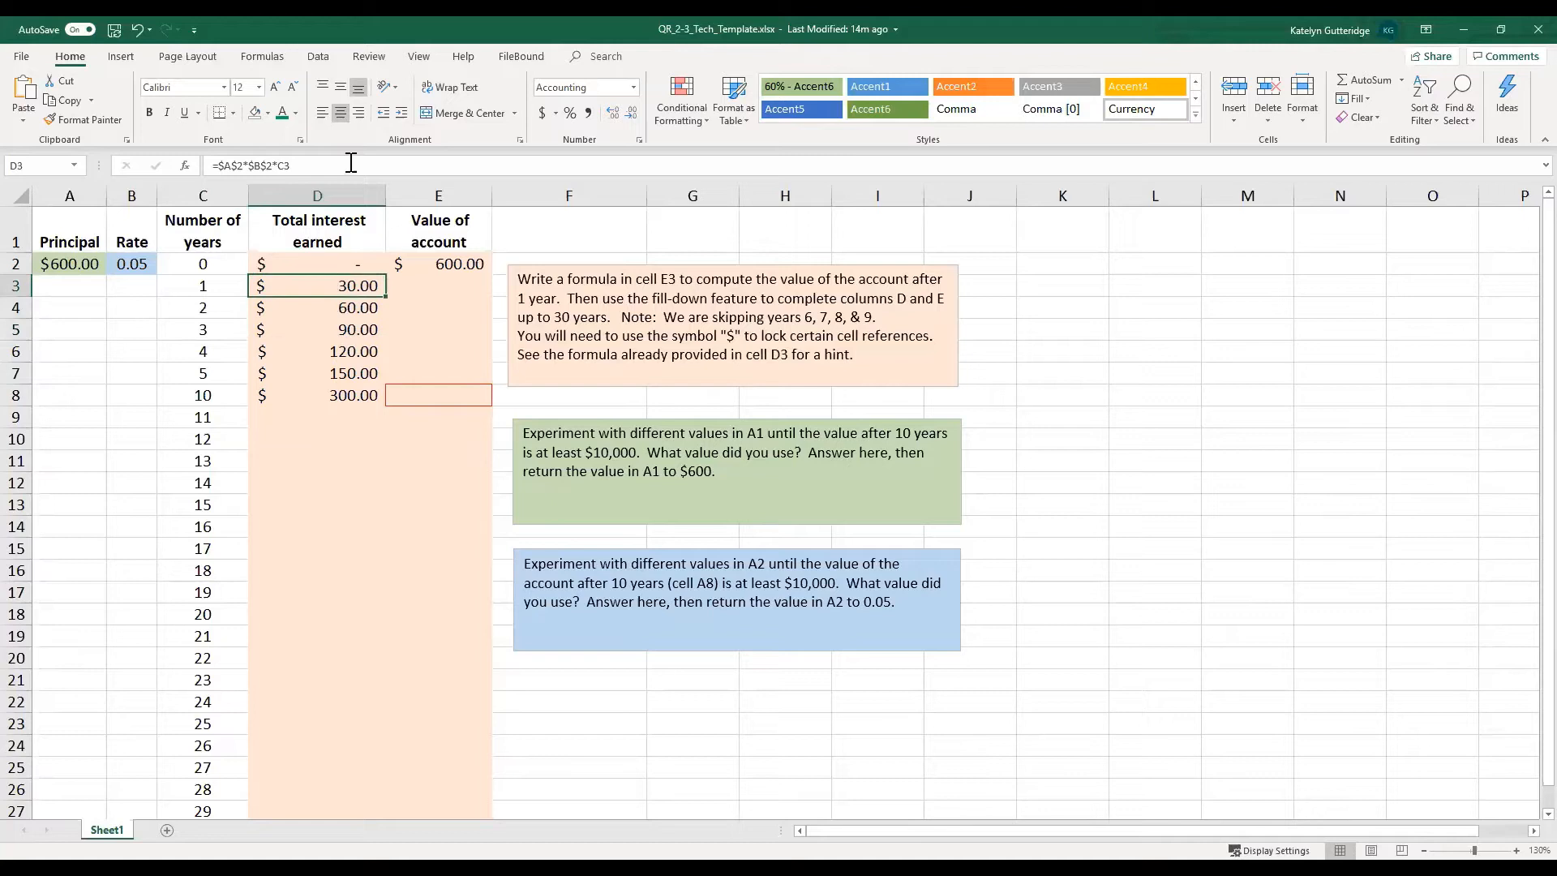
mouse_move(333, 286)
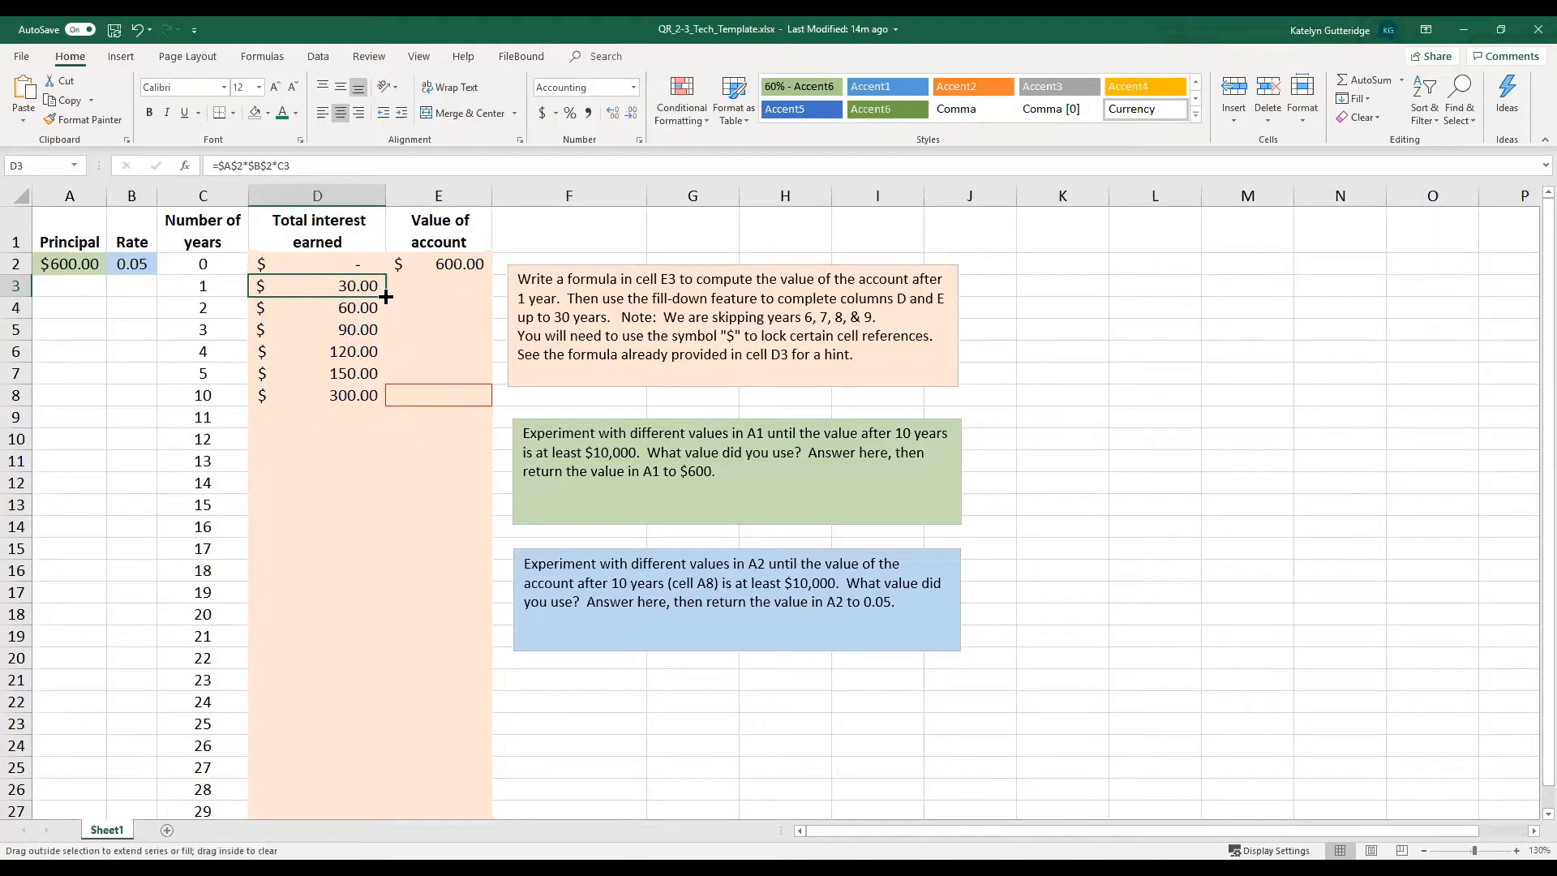
left_click_drag(386, 295, 387, 352)
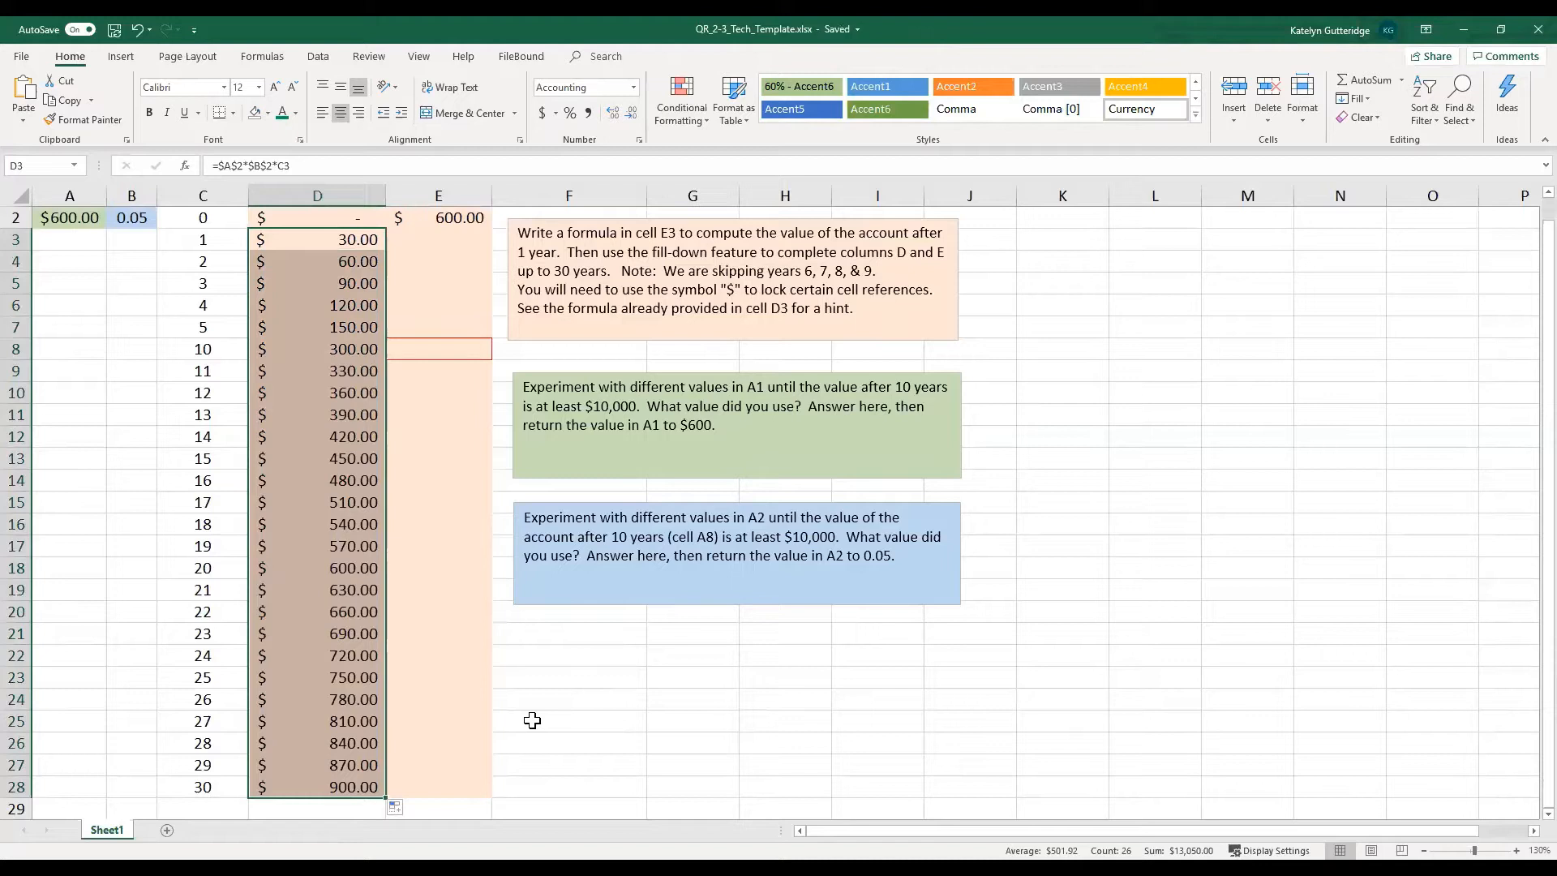
left_click(316, 786)
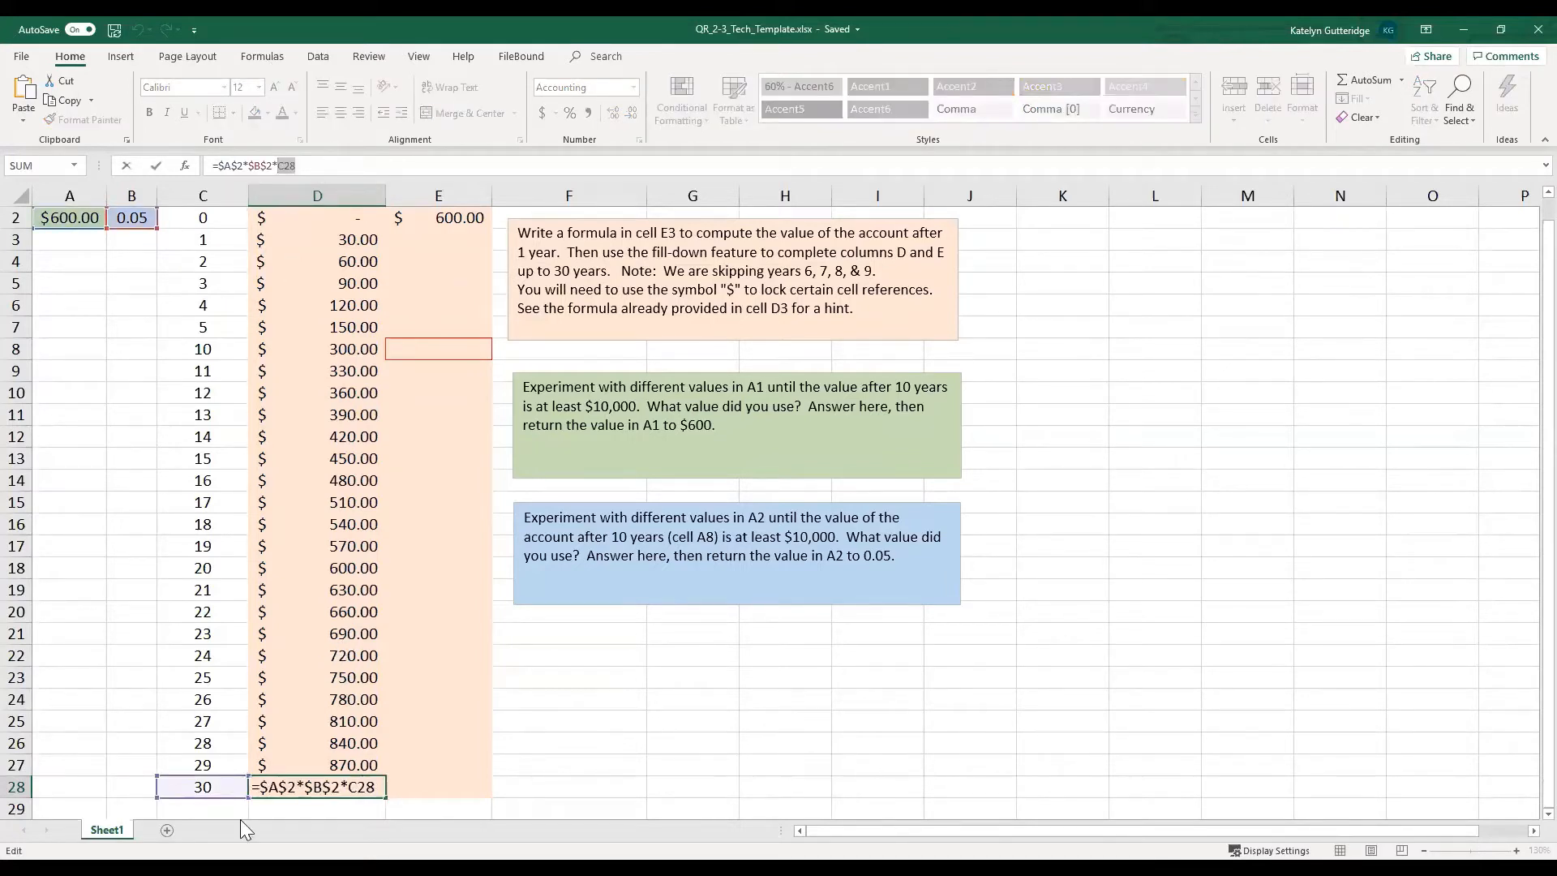
mouse_move(168, 263)
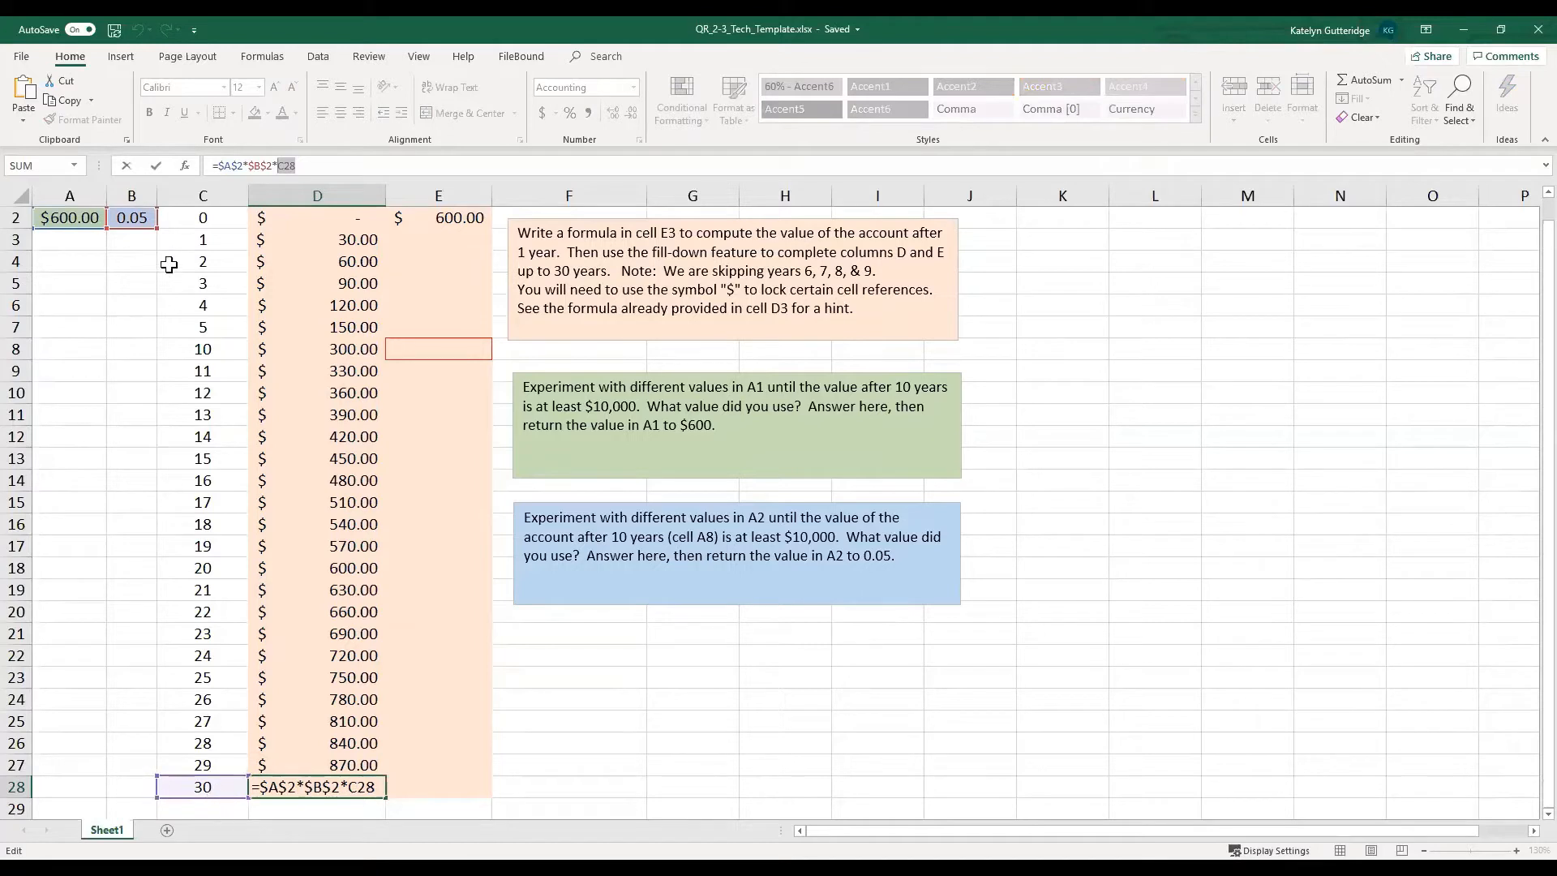
mouse_move(206, 239)
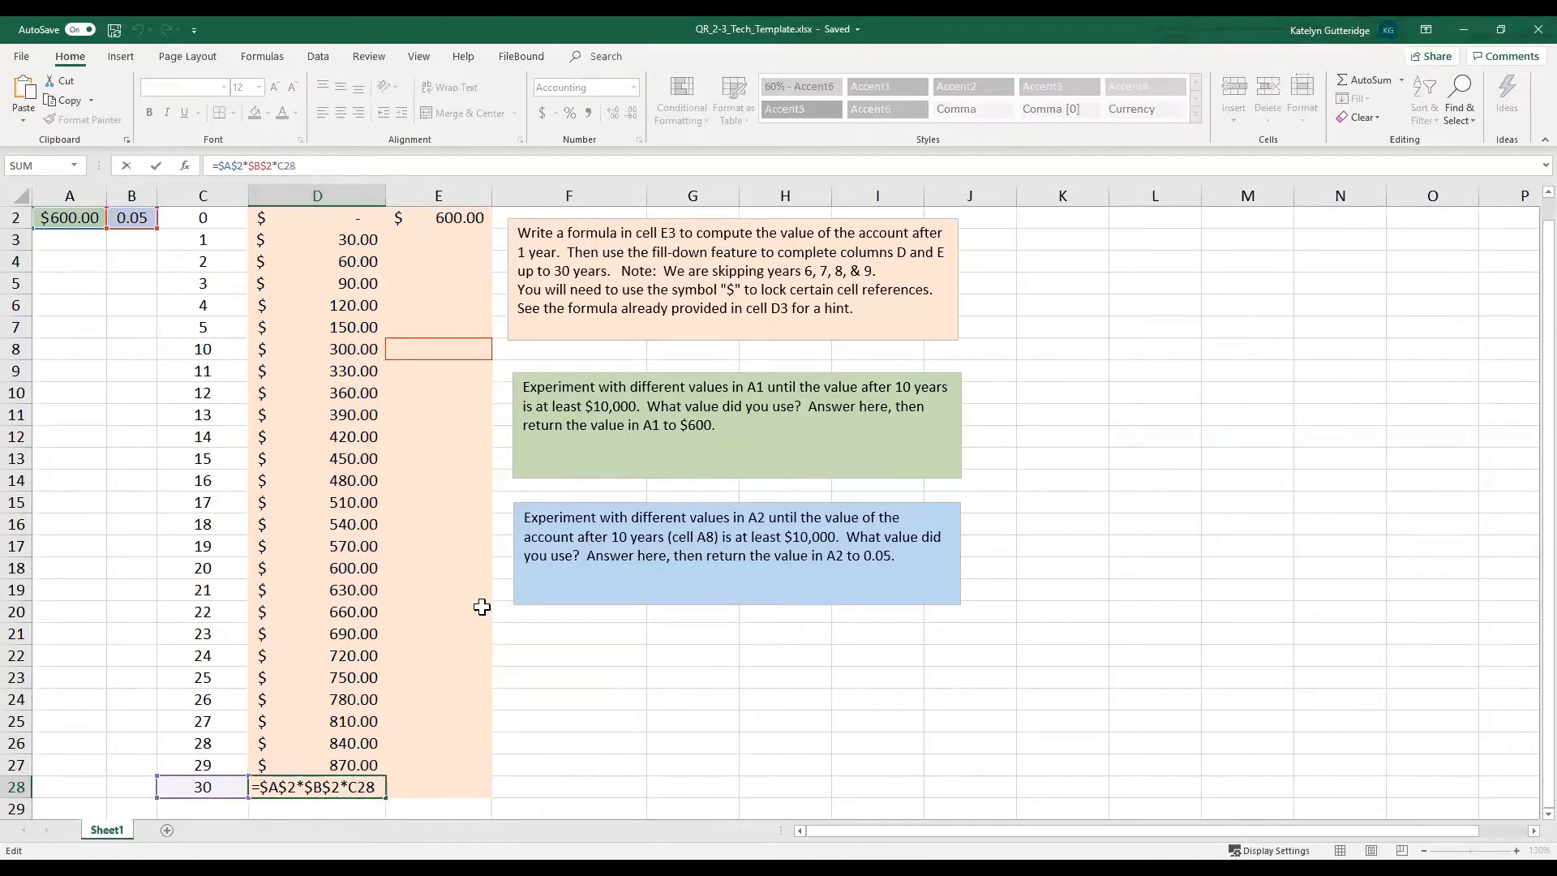
mouse_move(392, 577)
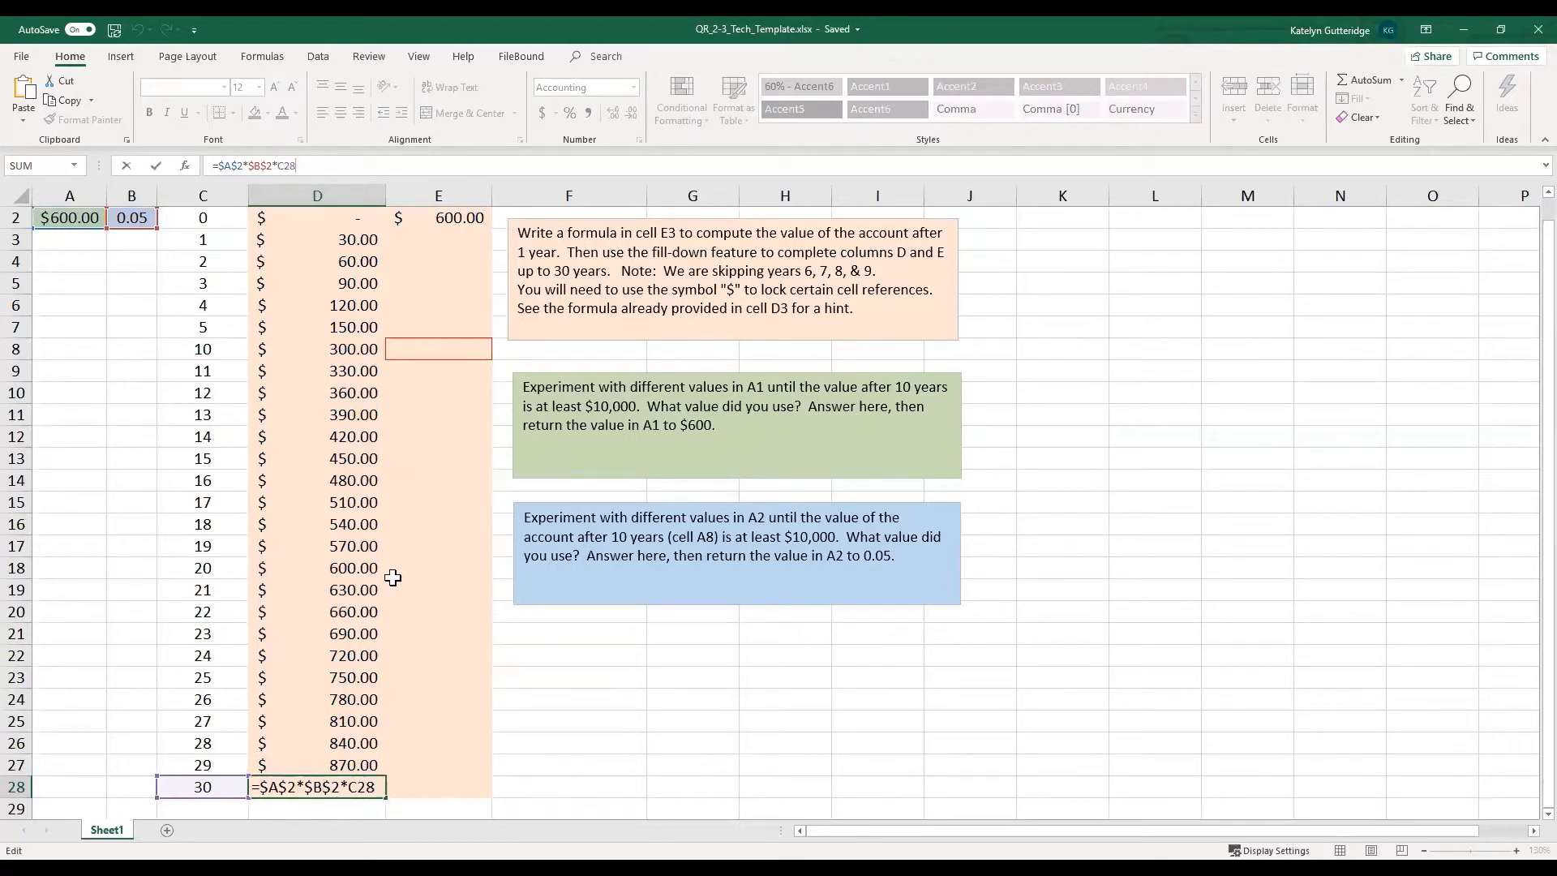
mouse_move(399, 593)
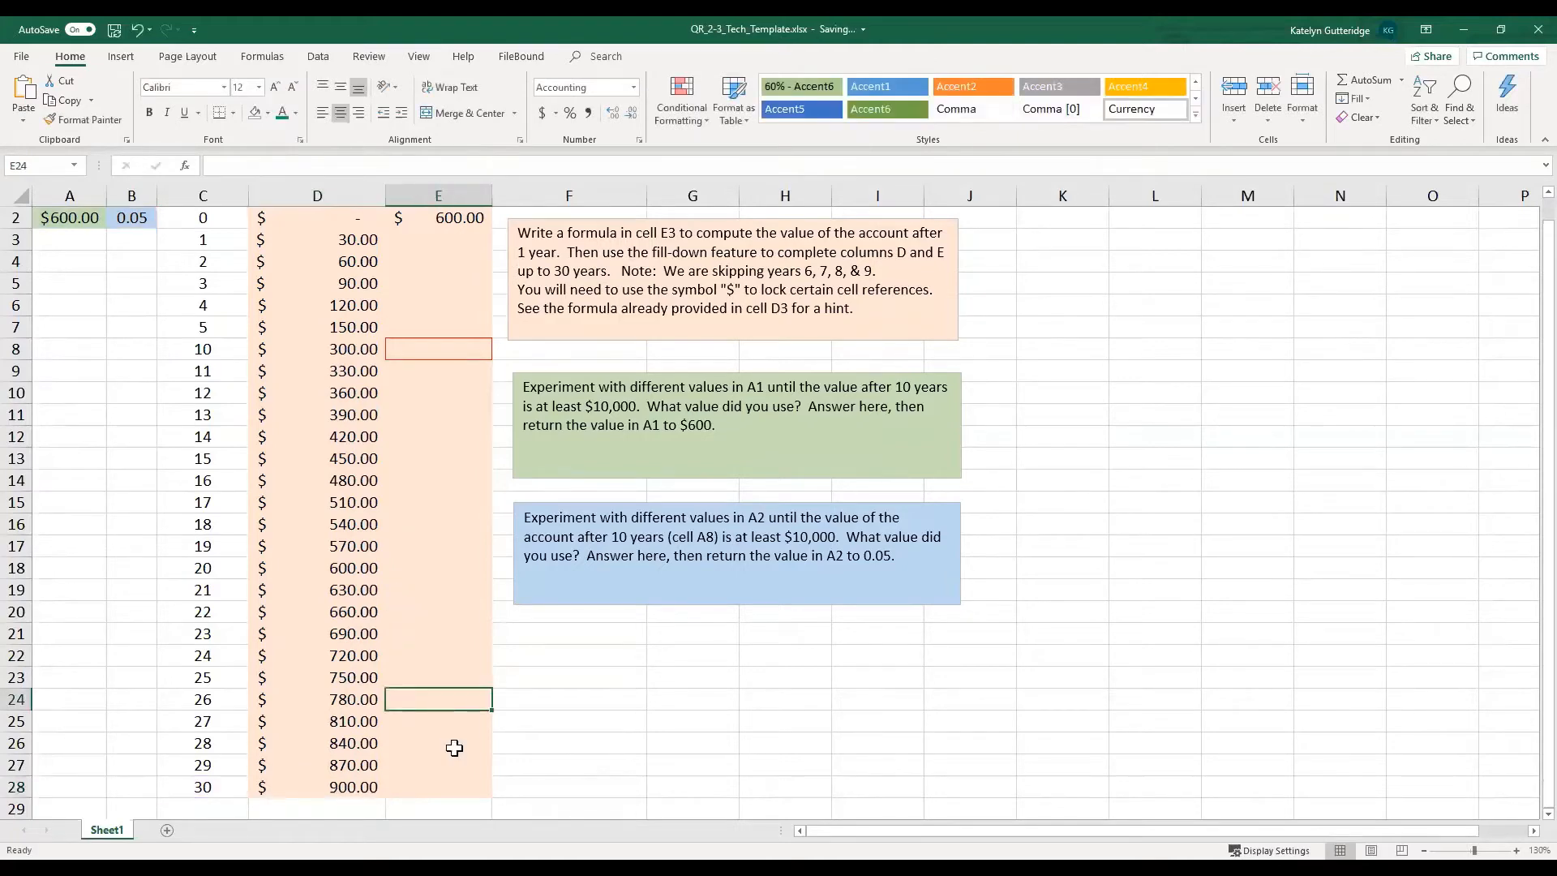
- Undo the fill and rewrite D3 as the unlocked formula =A2*B2*C3, still giving 30.00
left_click(317, 240)
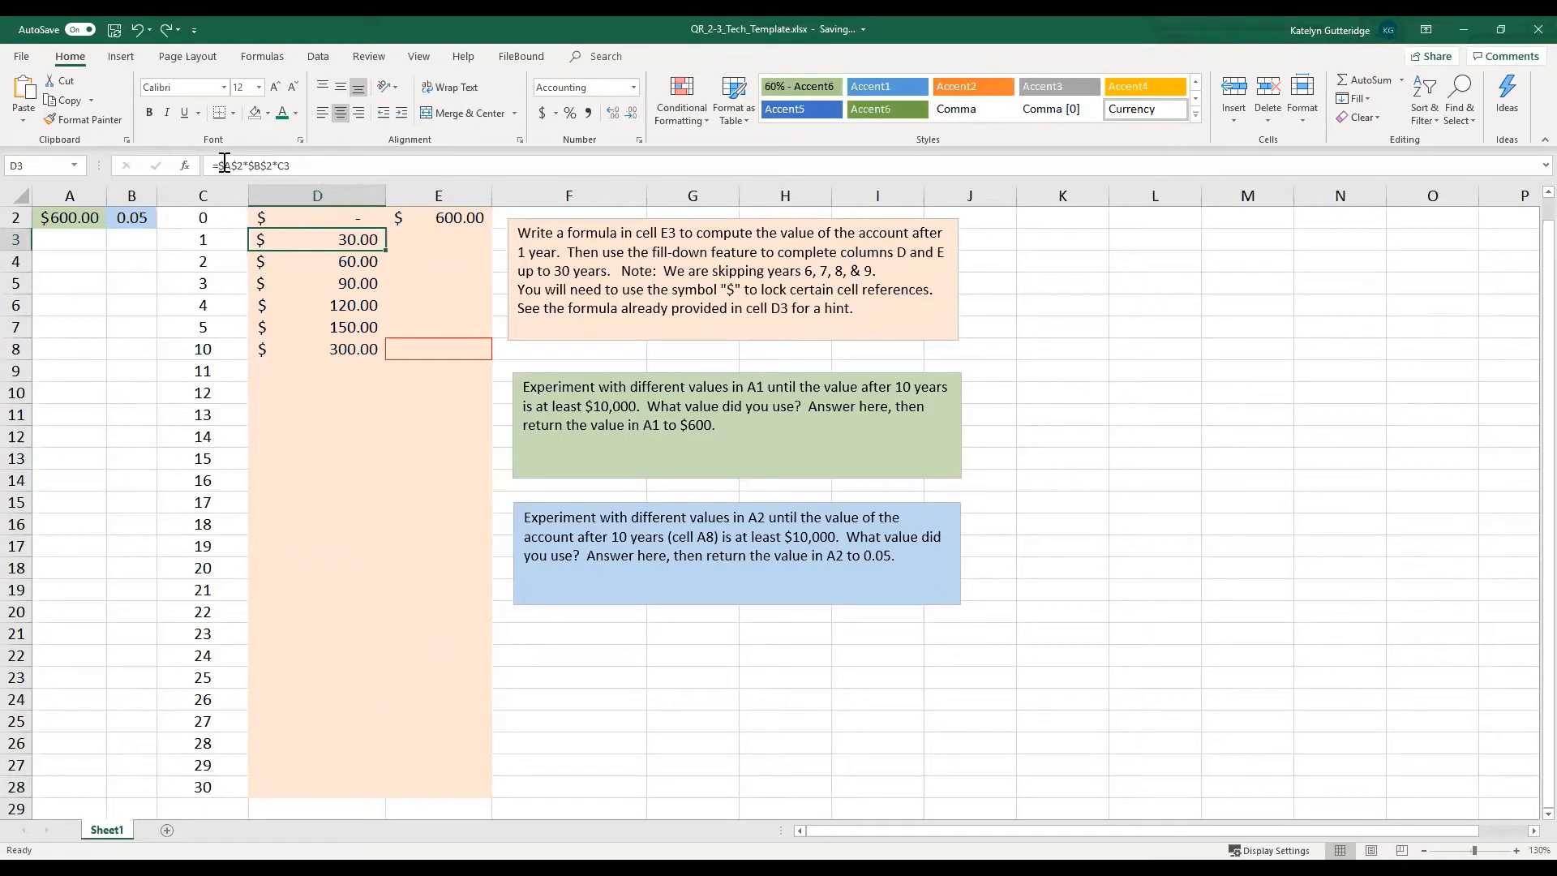
double_click(316, 240)
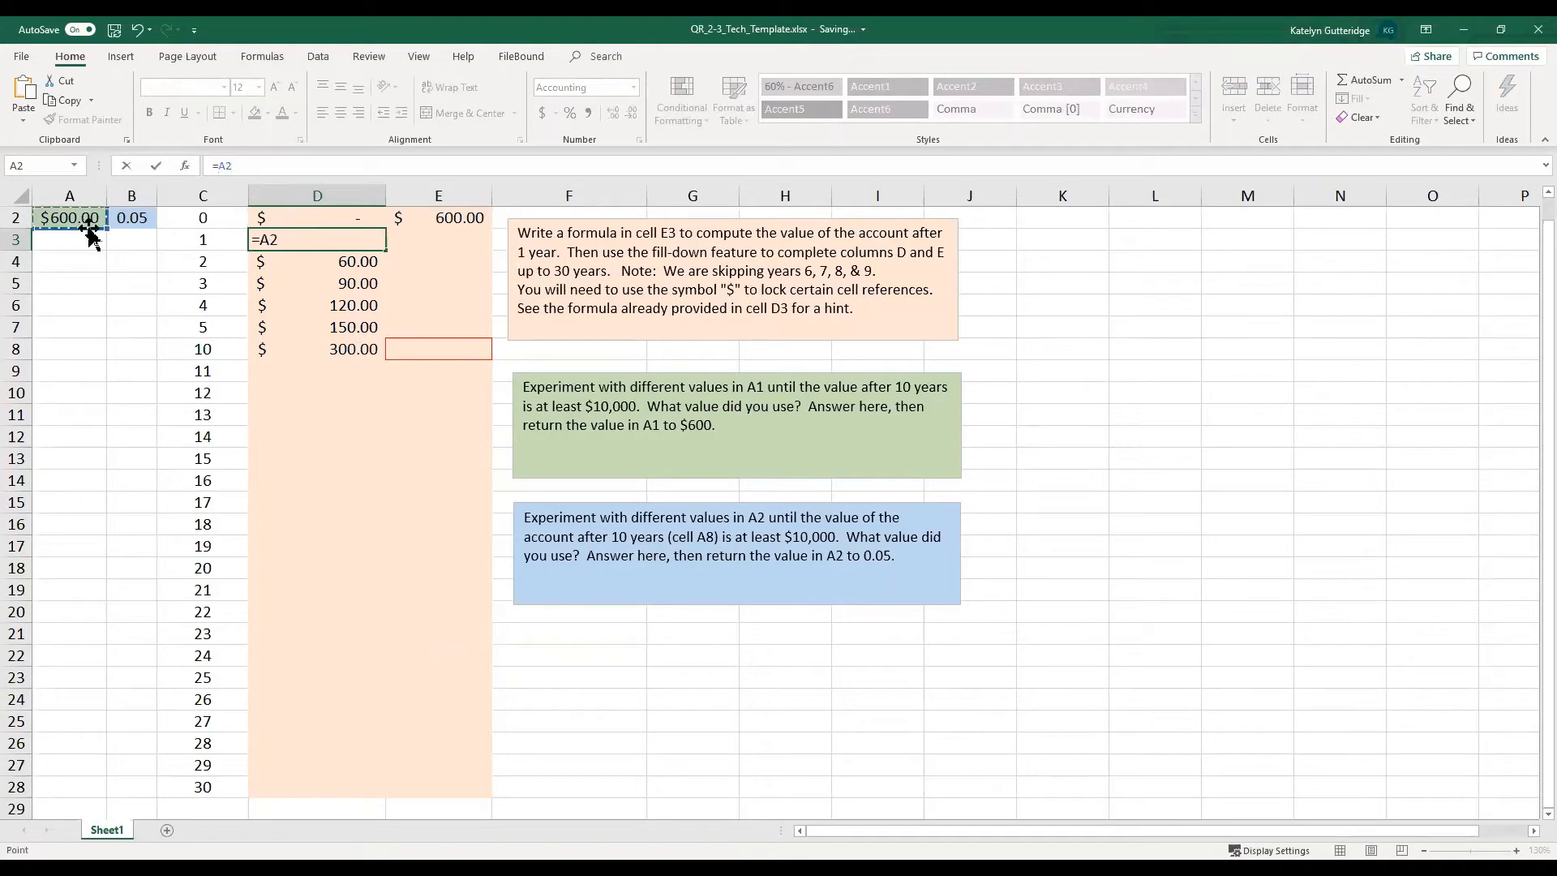
left_click(132, 218)
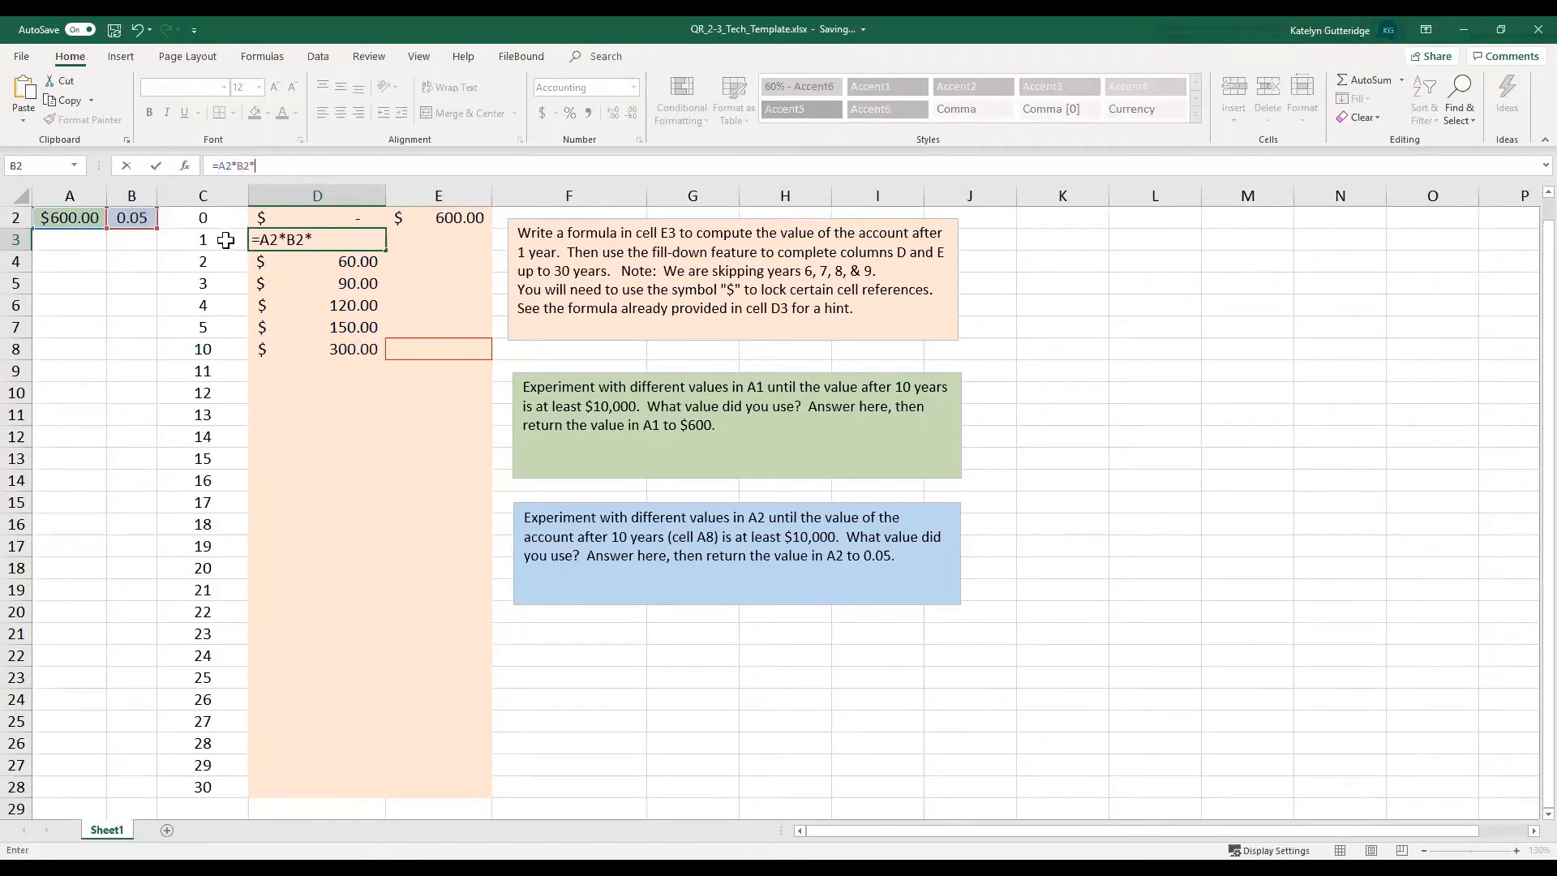
type("C3")
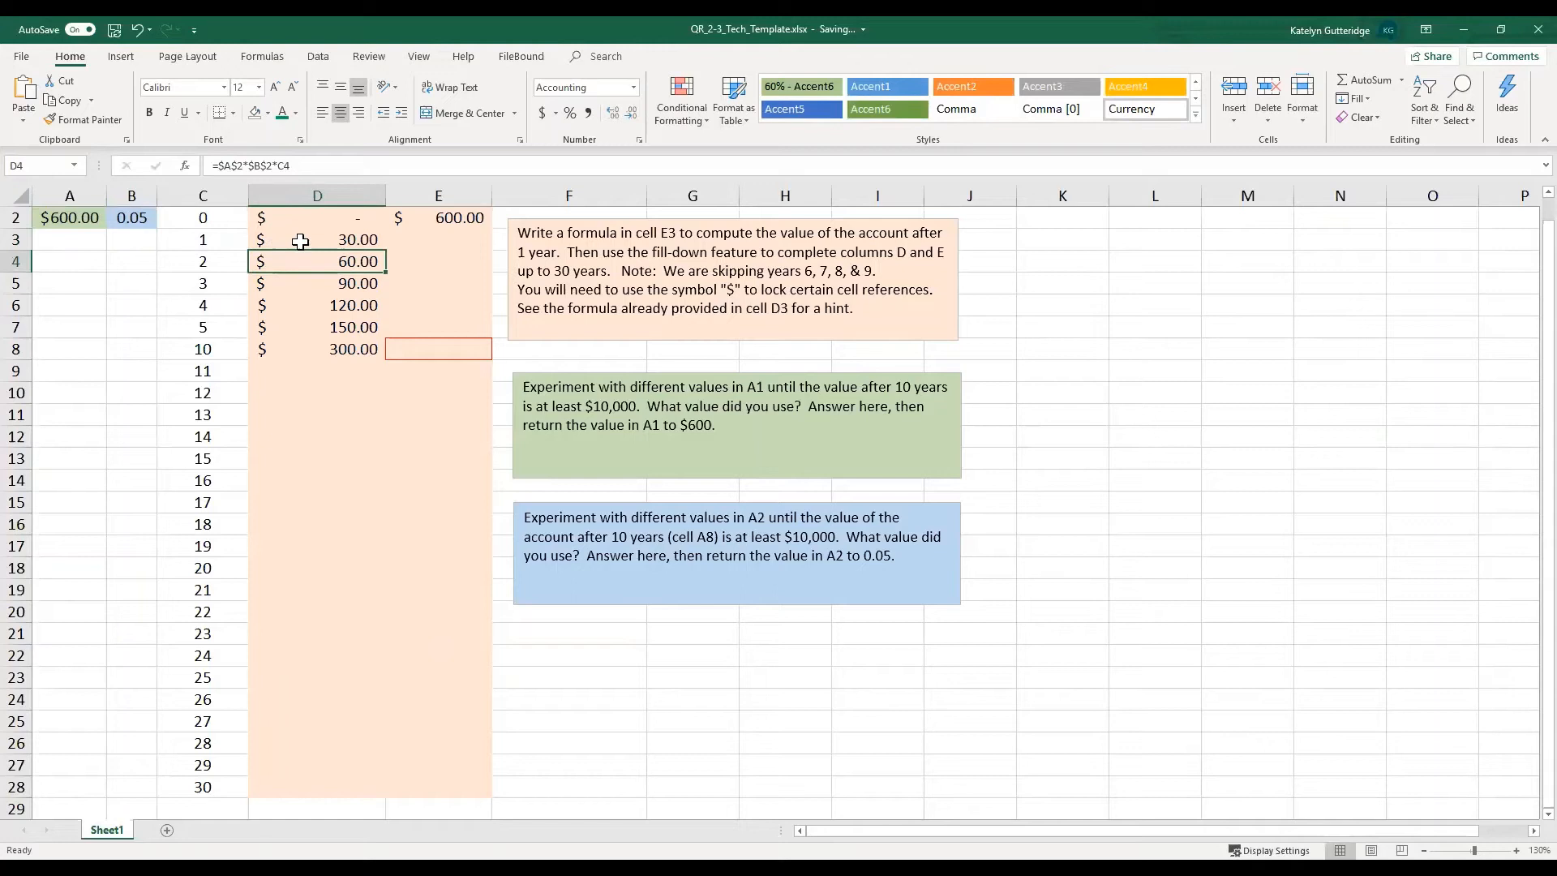
left_click(317, 240)
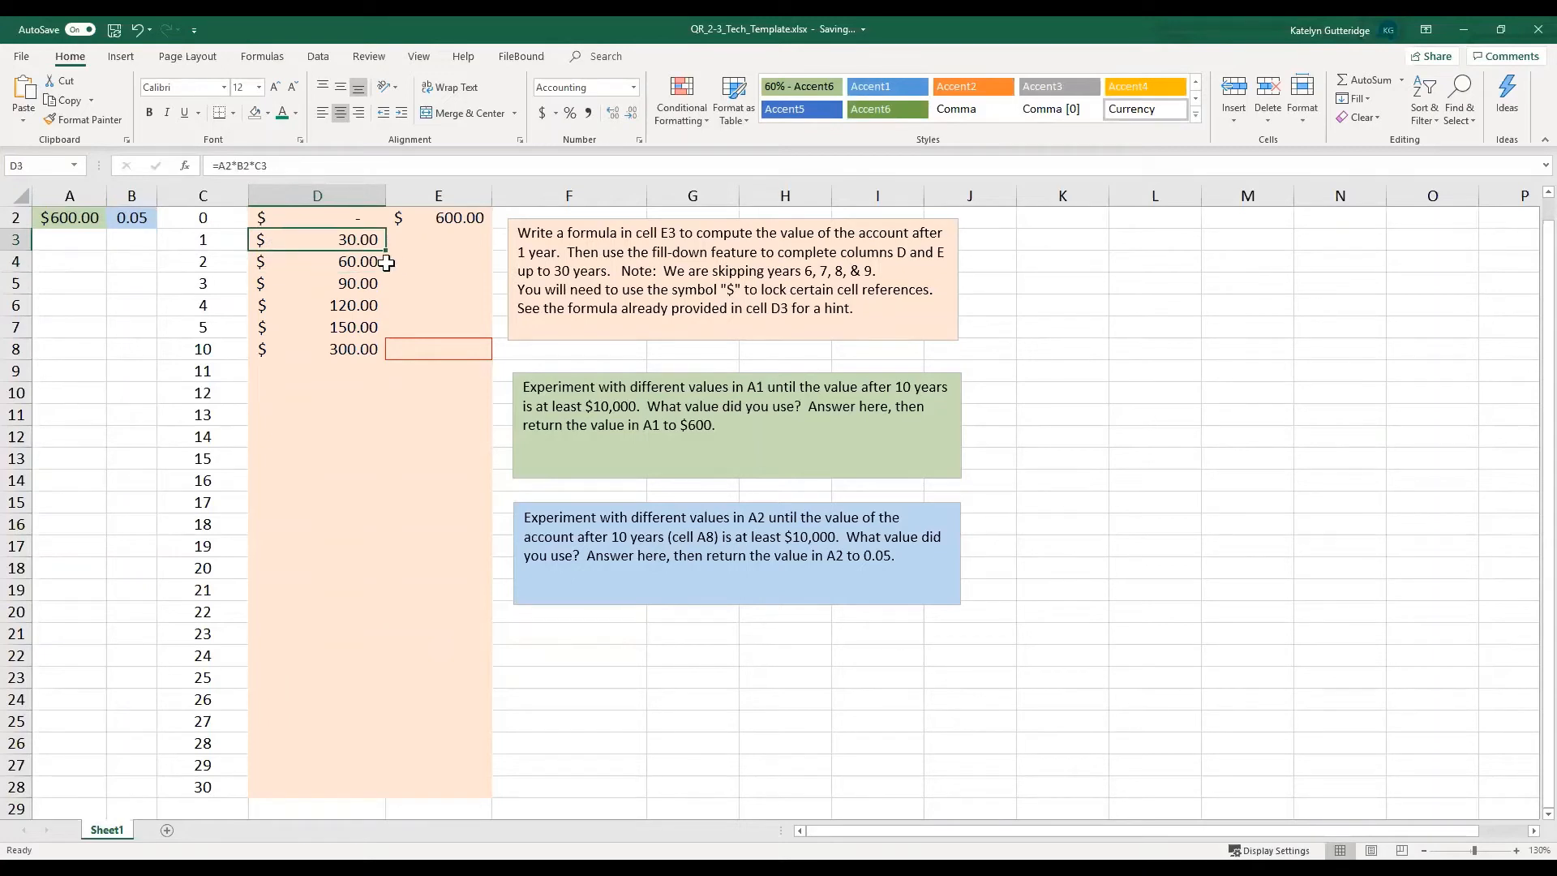
mouse_move(386, 255)
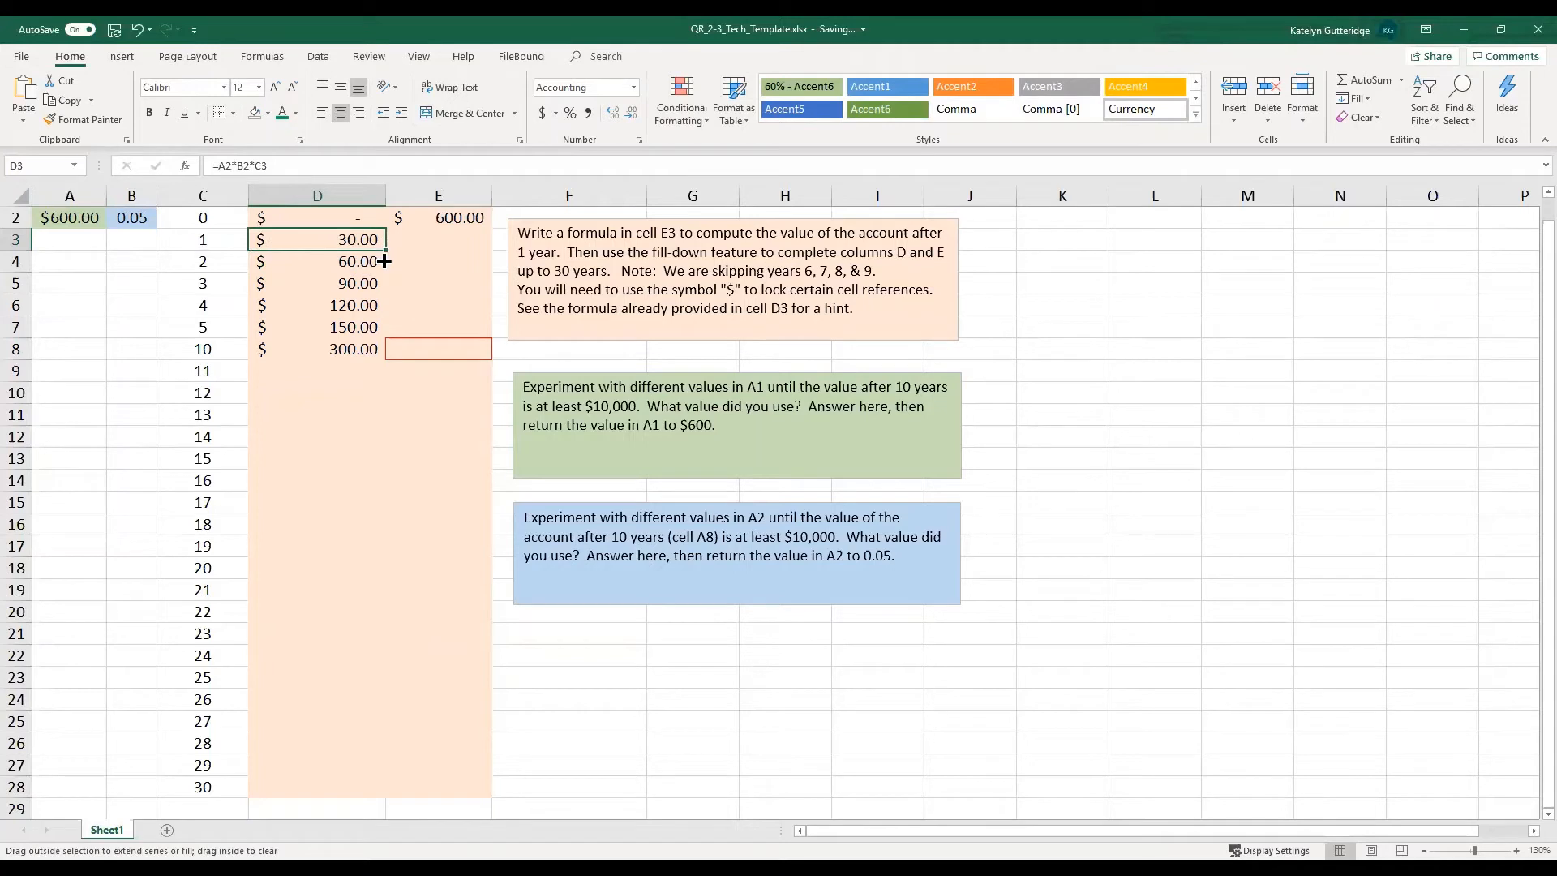
- Copy the unlocked D3 formula down to year 30, leaving later years at zero
left_click_drag(383, 261, 348, 795)
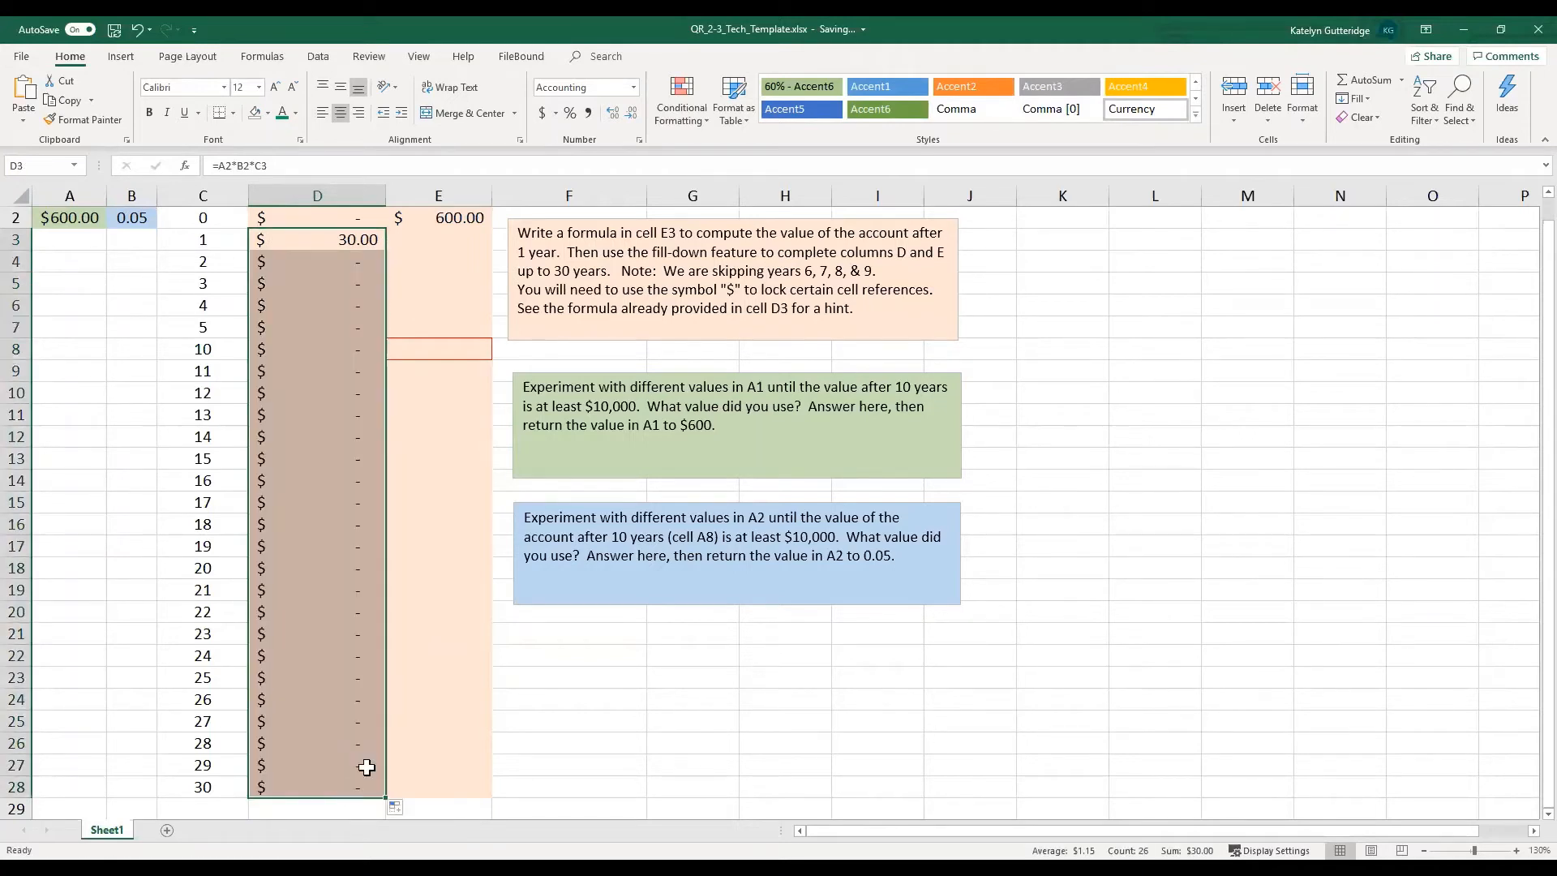
mouse_move(626, 605)
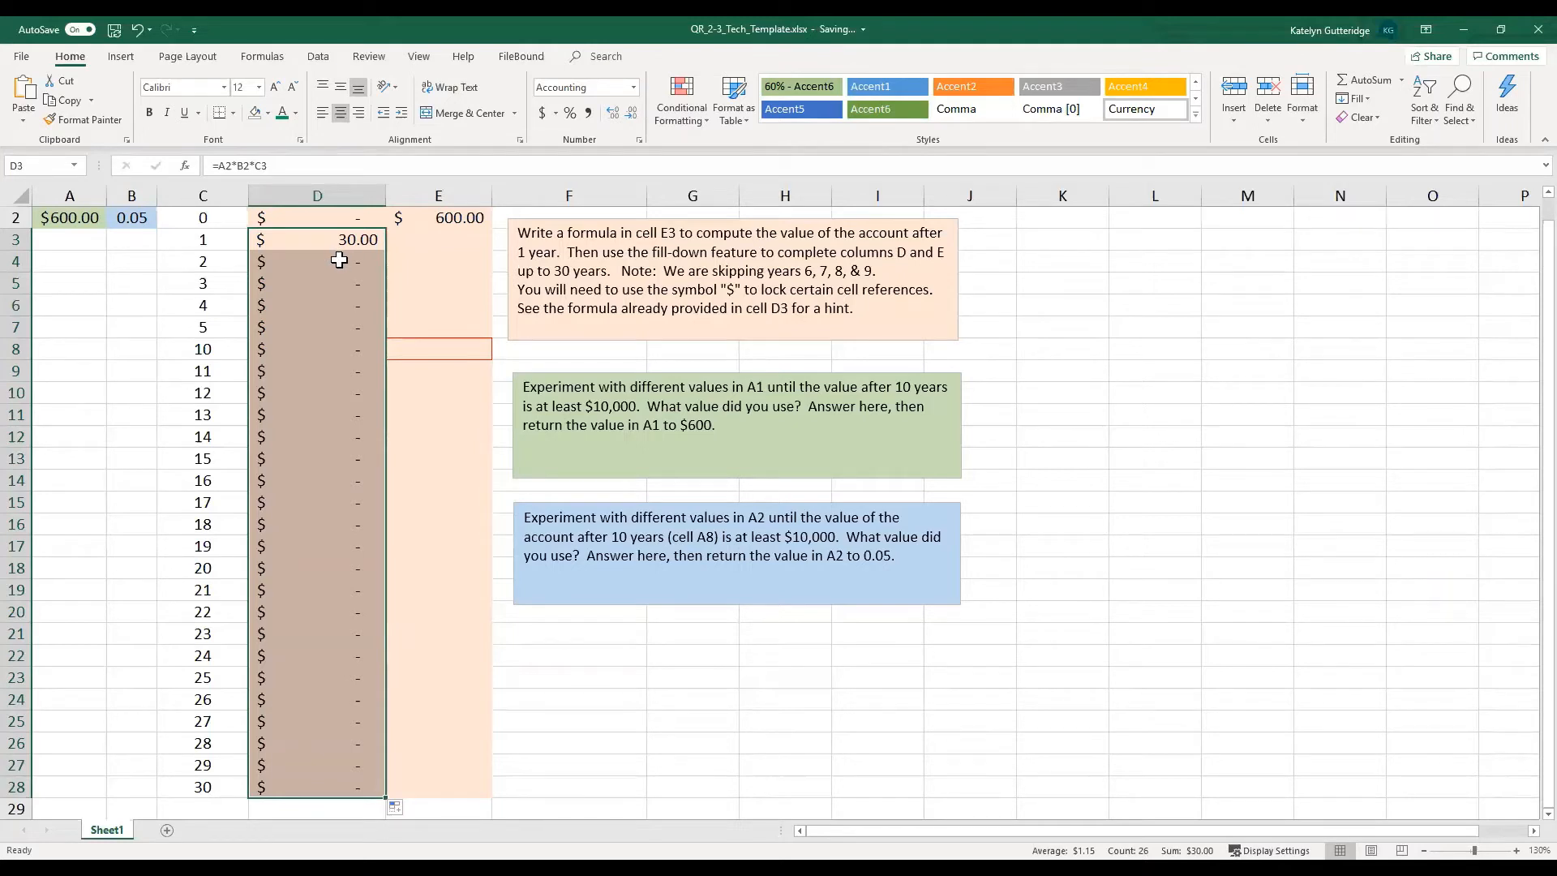
mouse_move(313, 235)
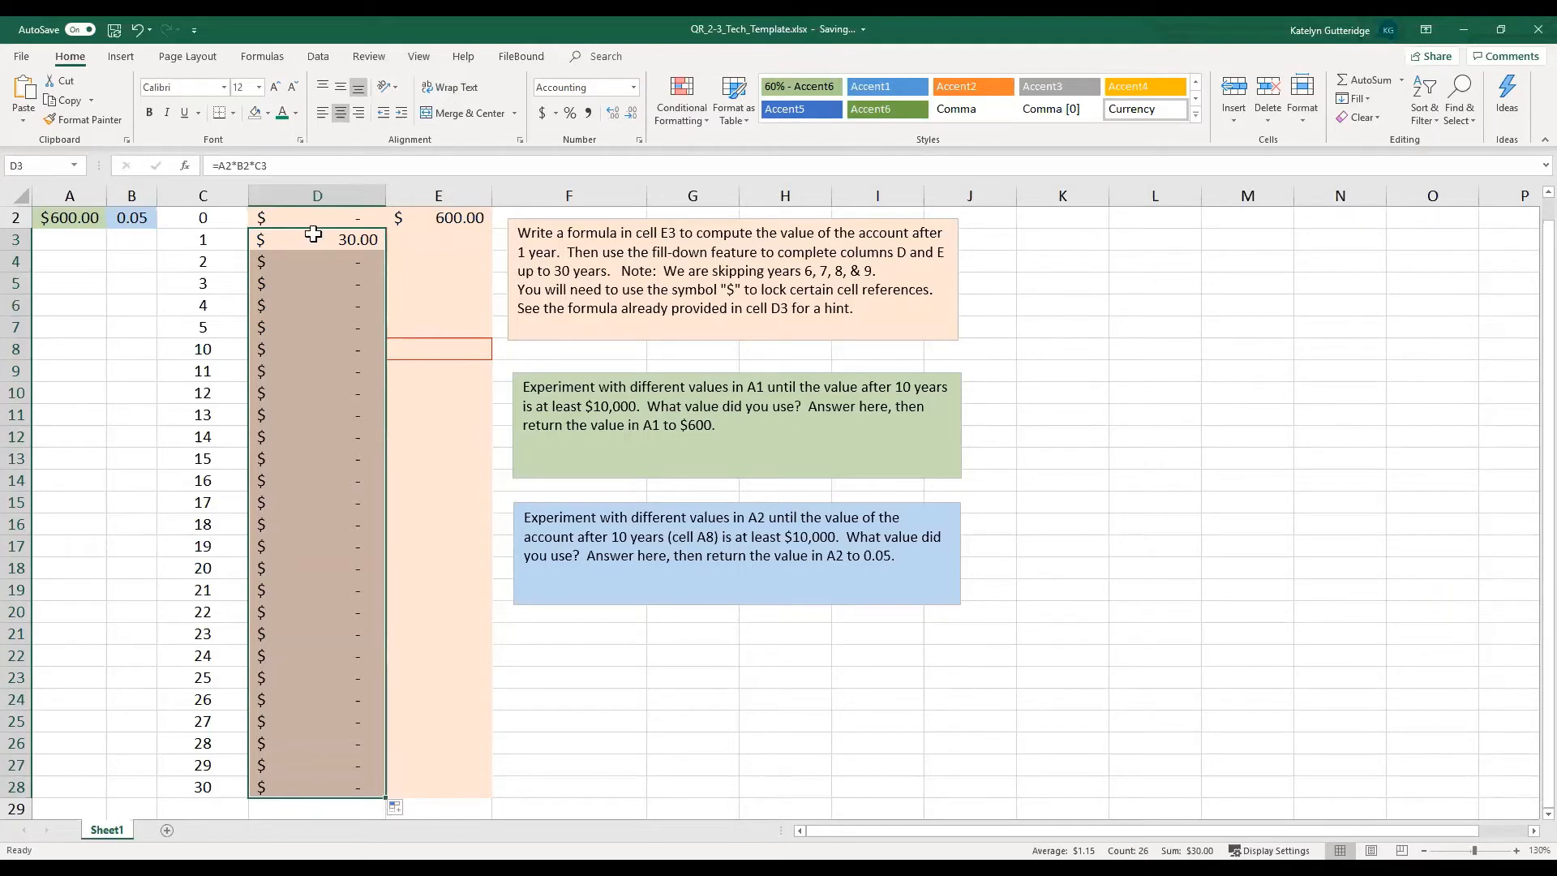
left_click(317, 240)
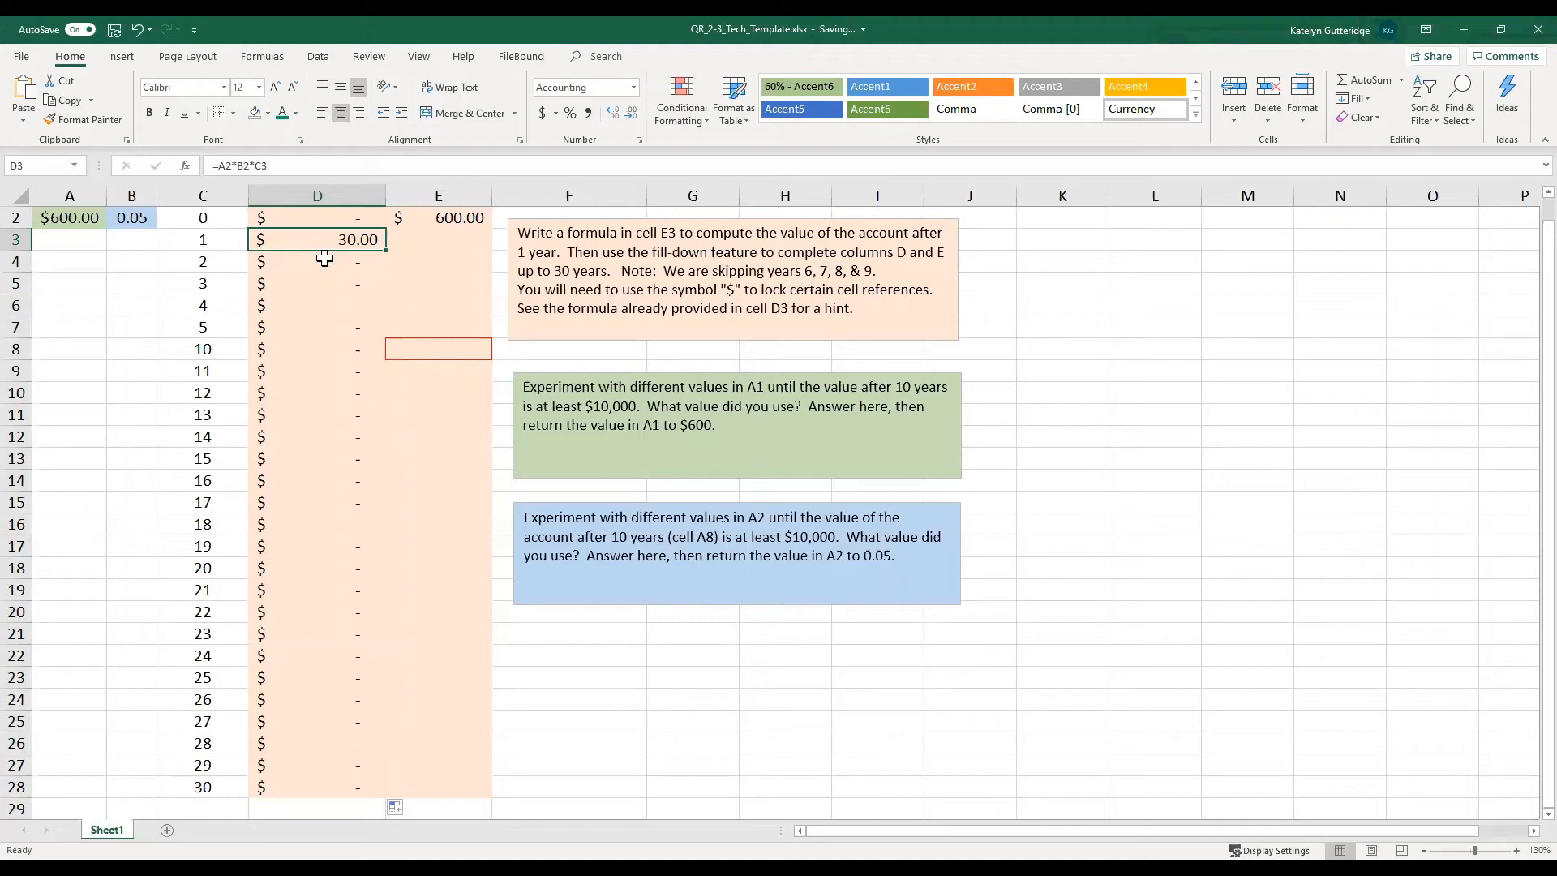
left_click(316, 261)
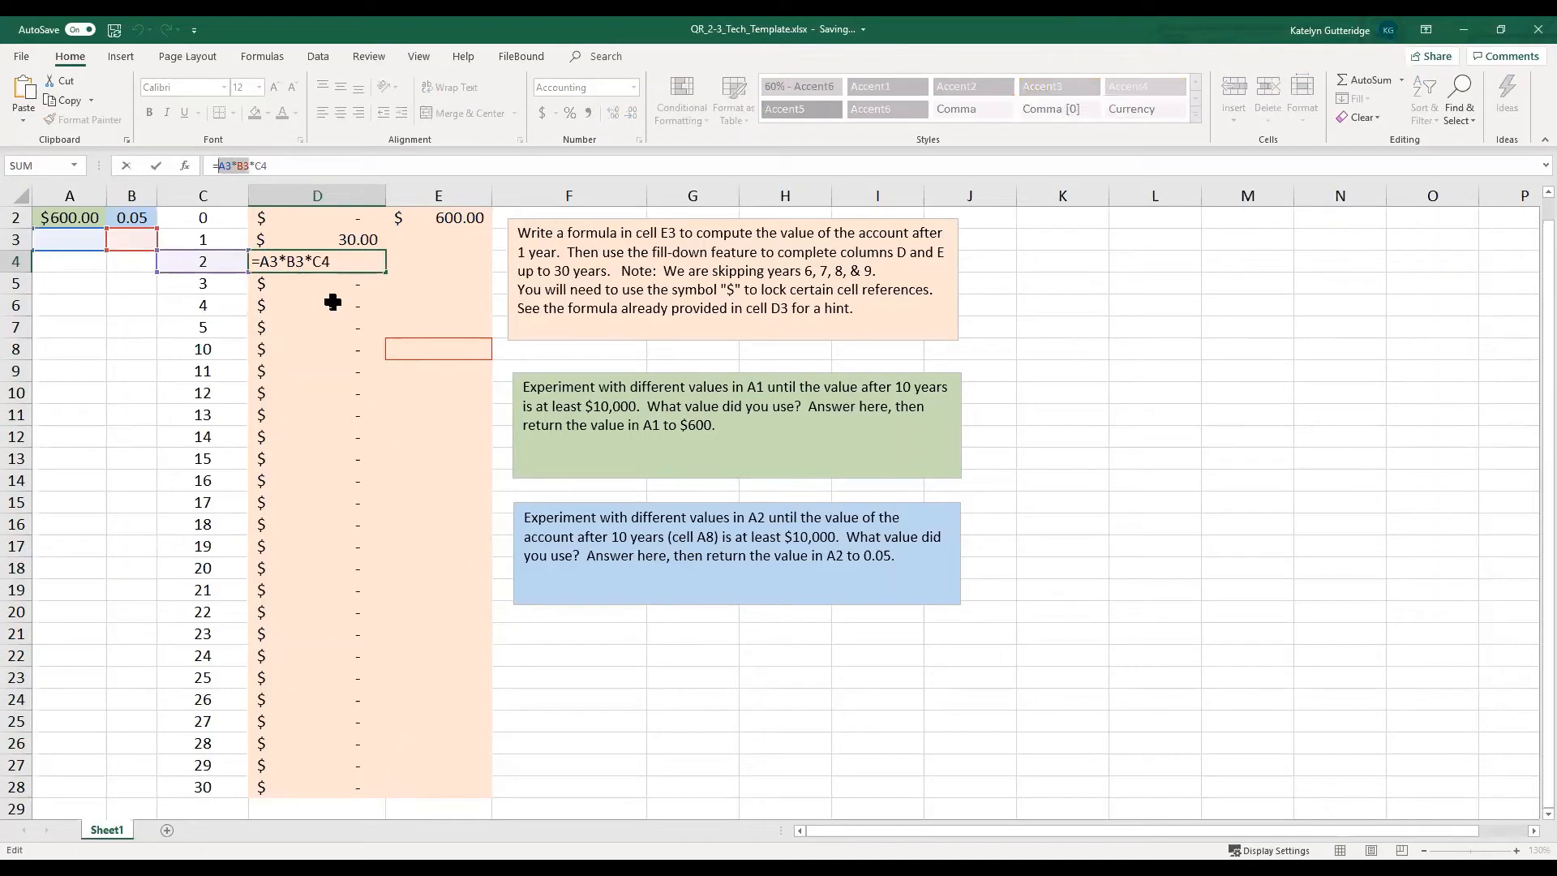
mouse_move(96, 238)
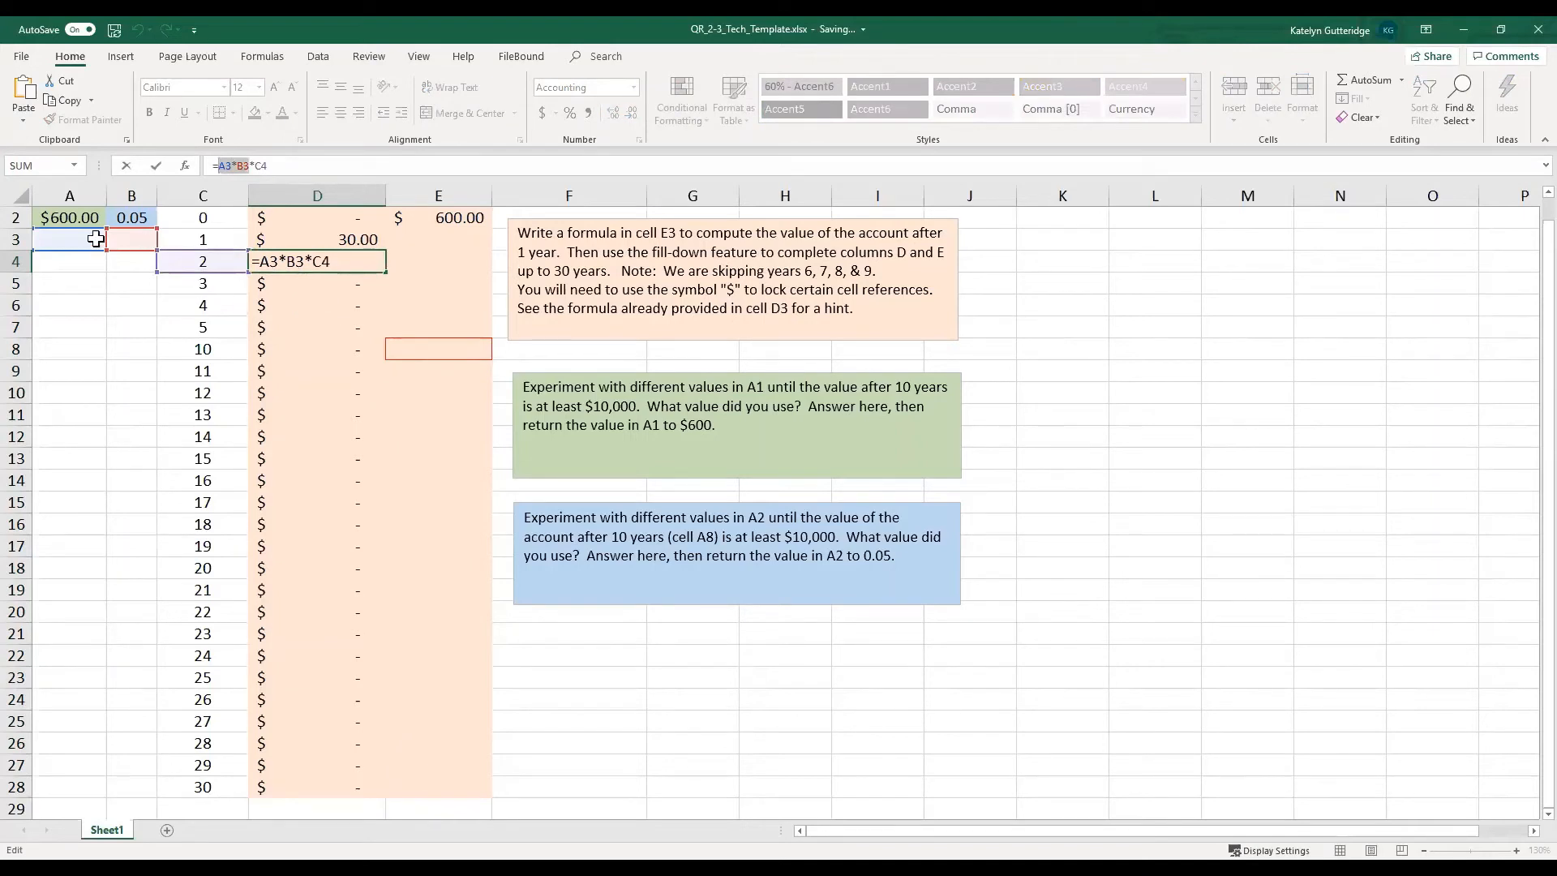
mouse_move(102, 355)
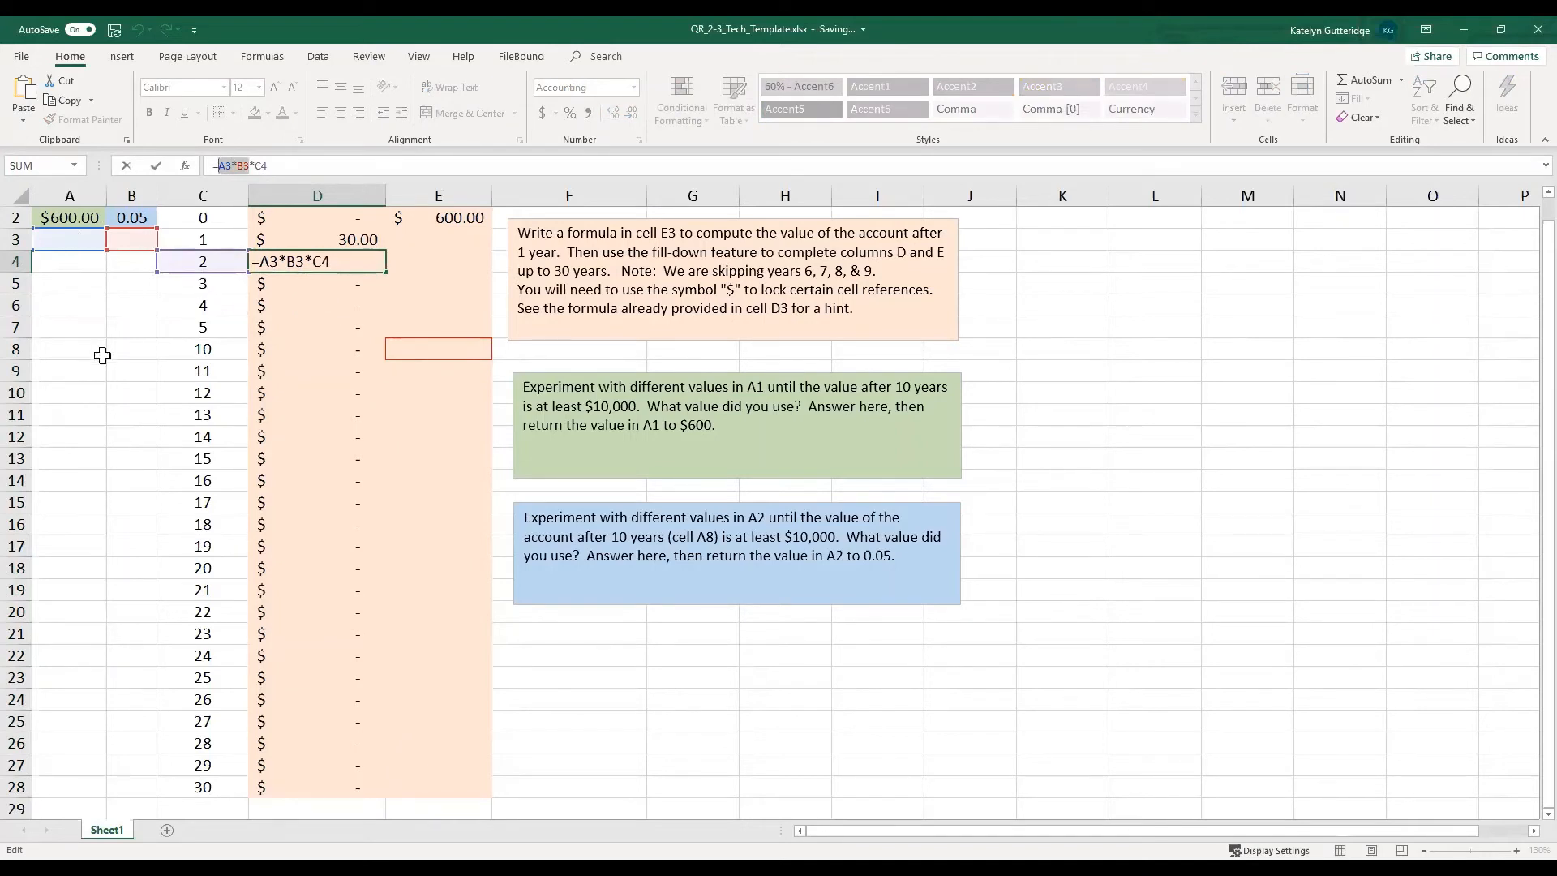
mouse_move(291, 282)
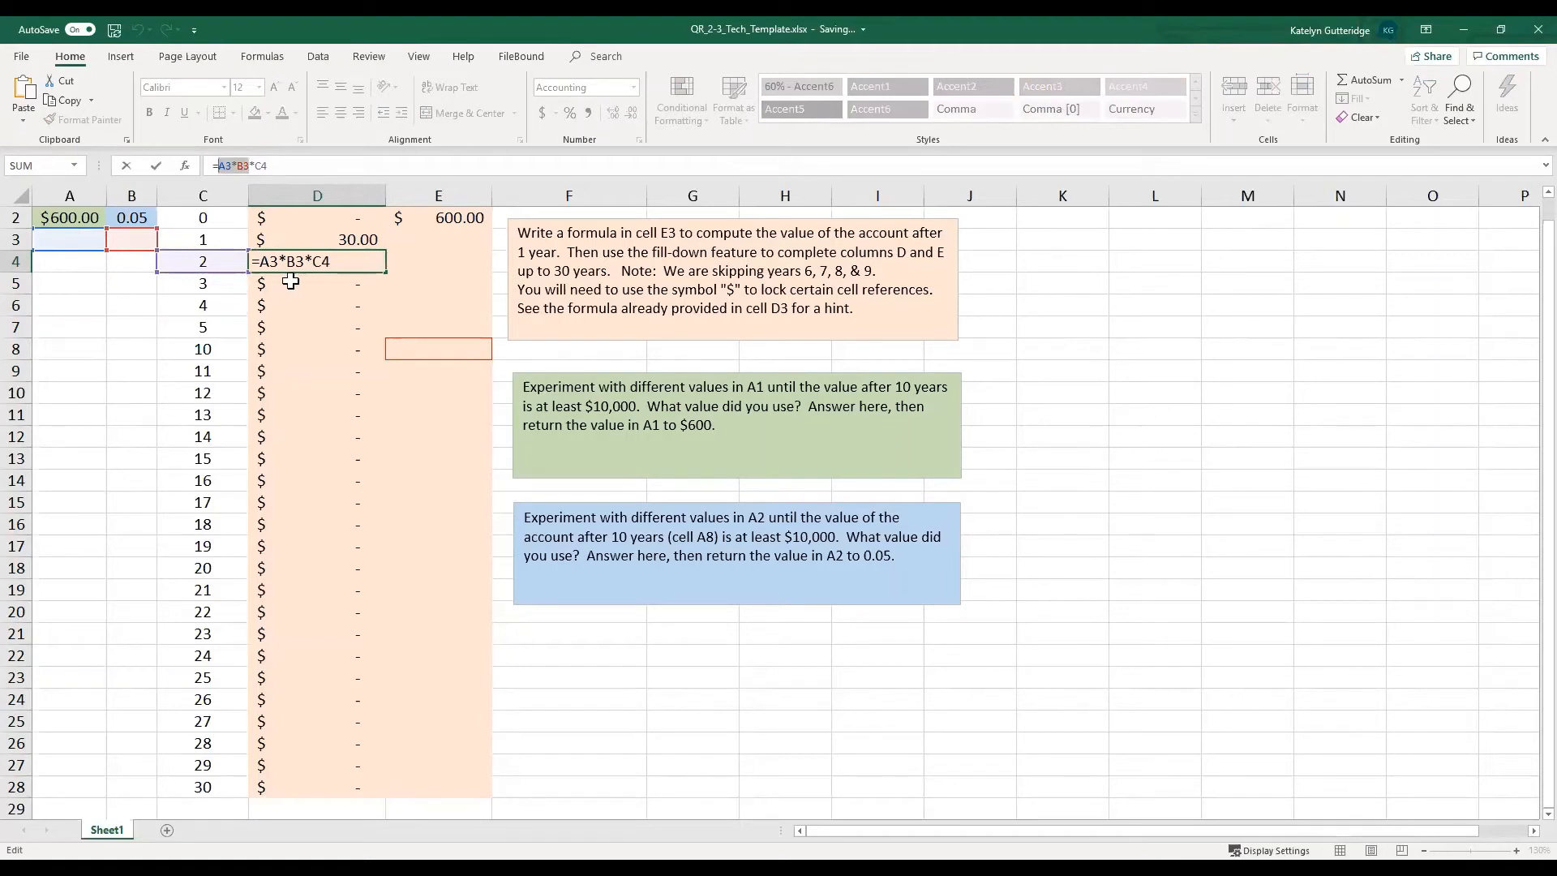
mouse_move(308, 300)
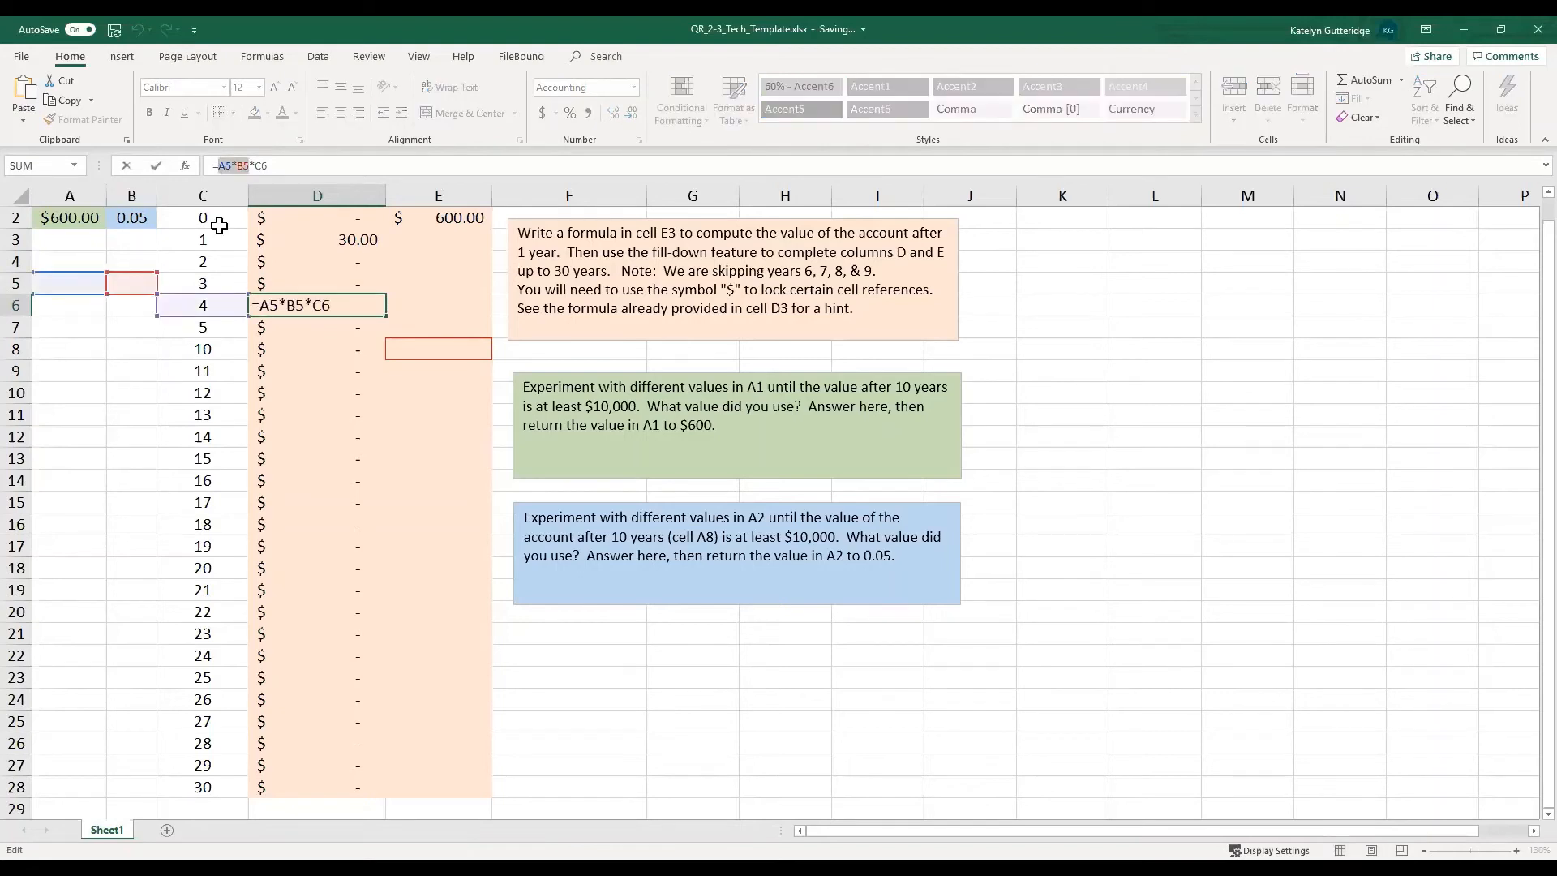
mouse_move(170, 288)
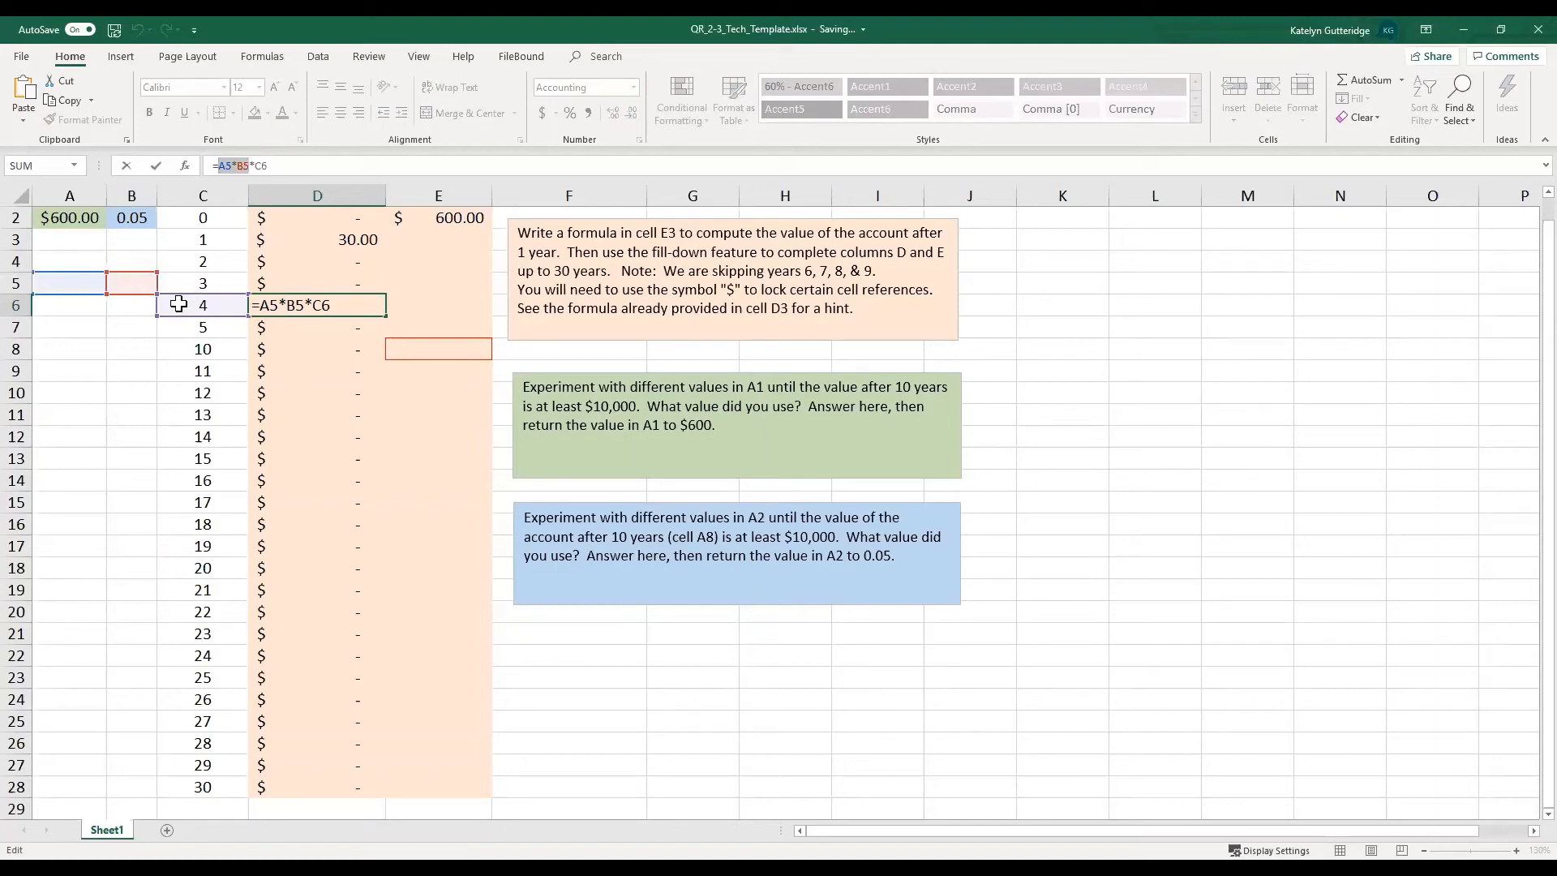
mouse_move(114, 248)
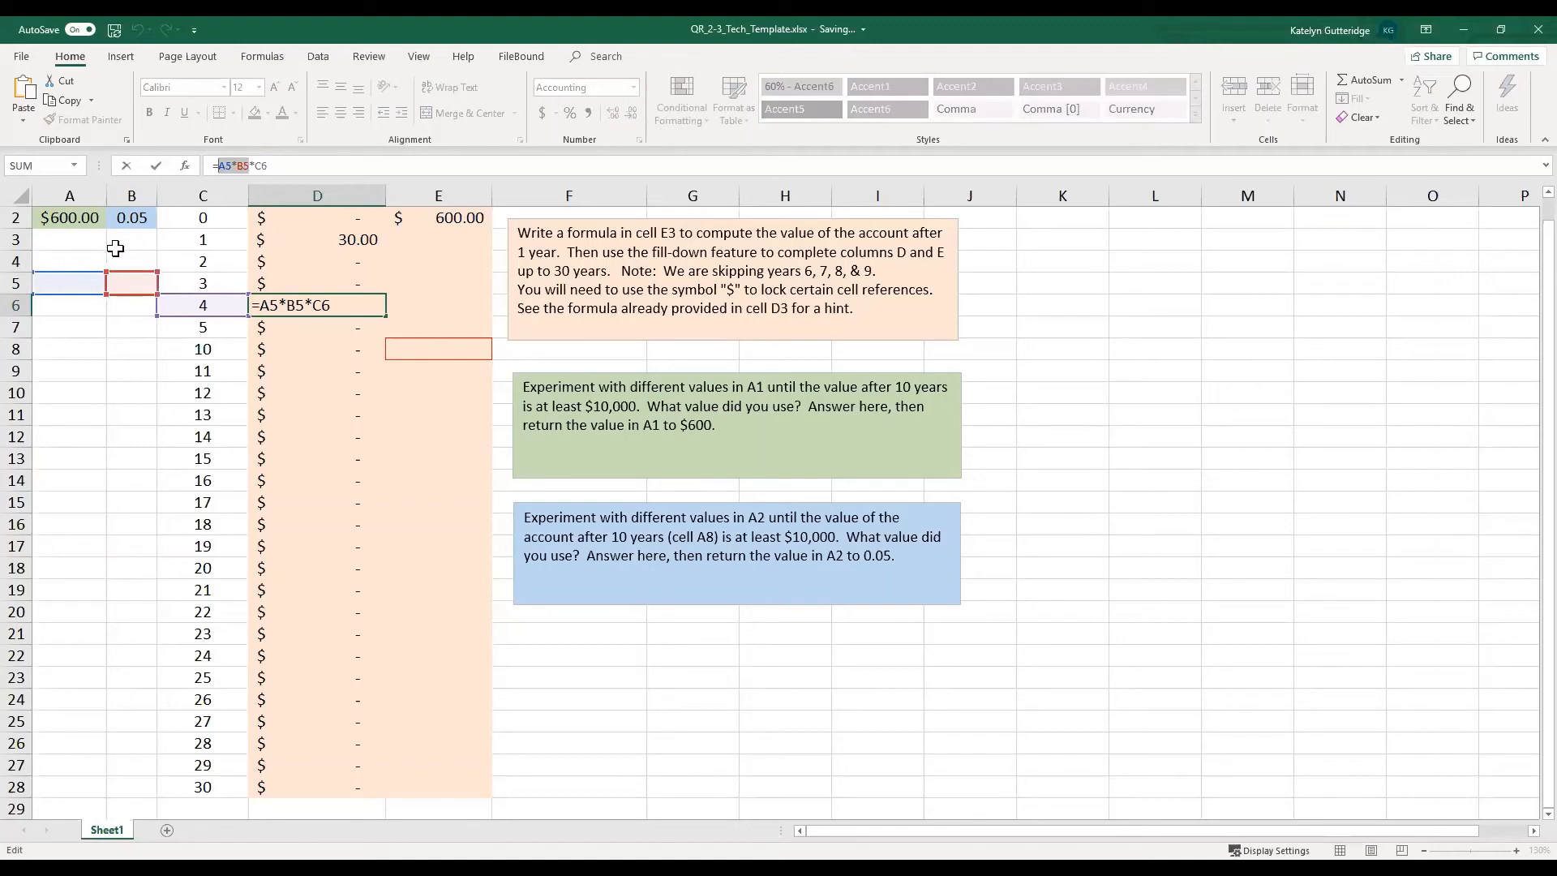
mouse_move(122, 368)
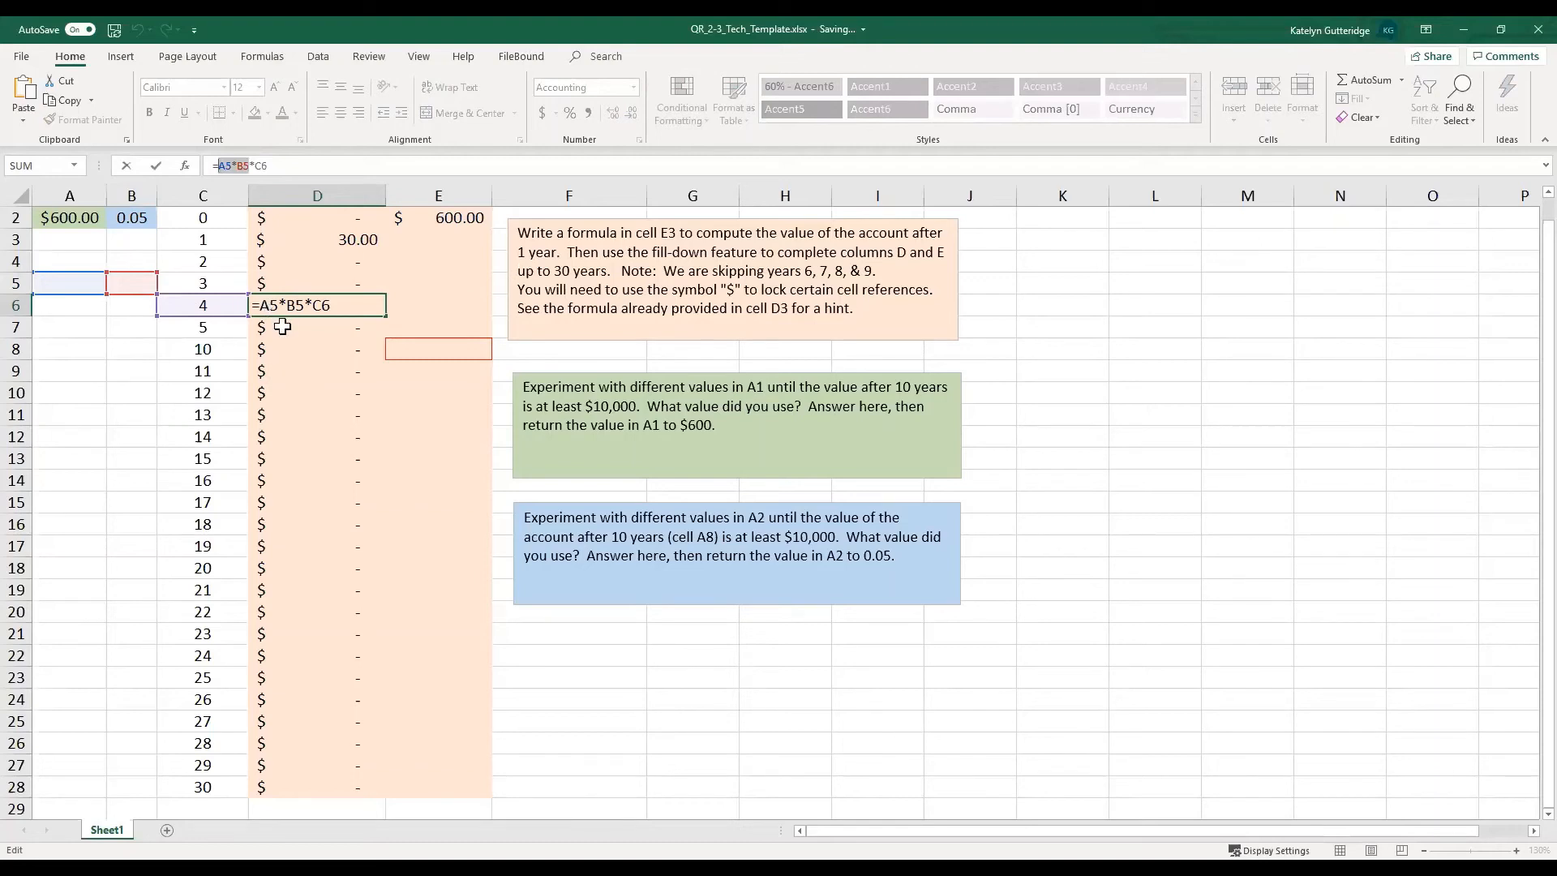
mouse_move(347, 760)
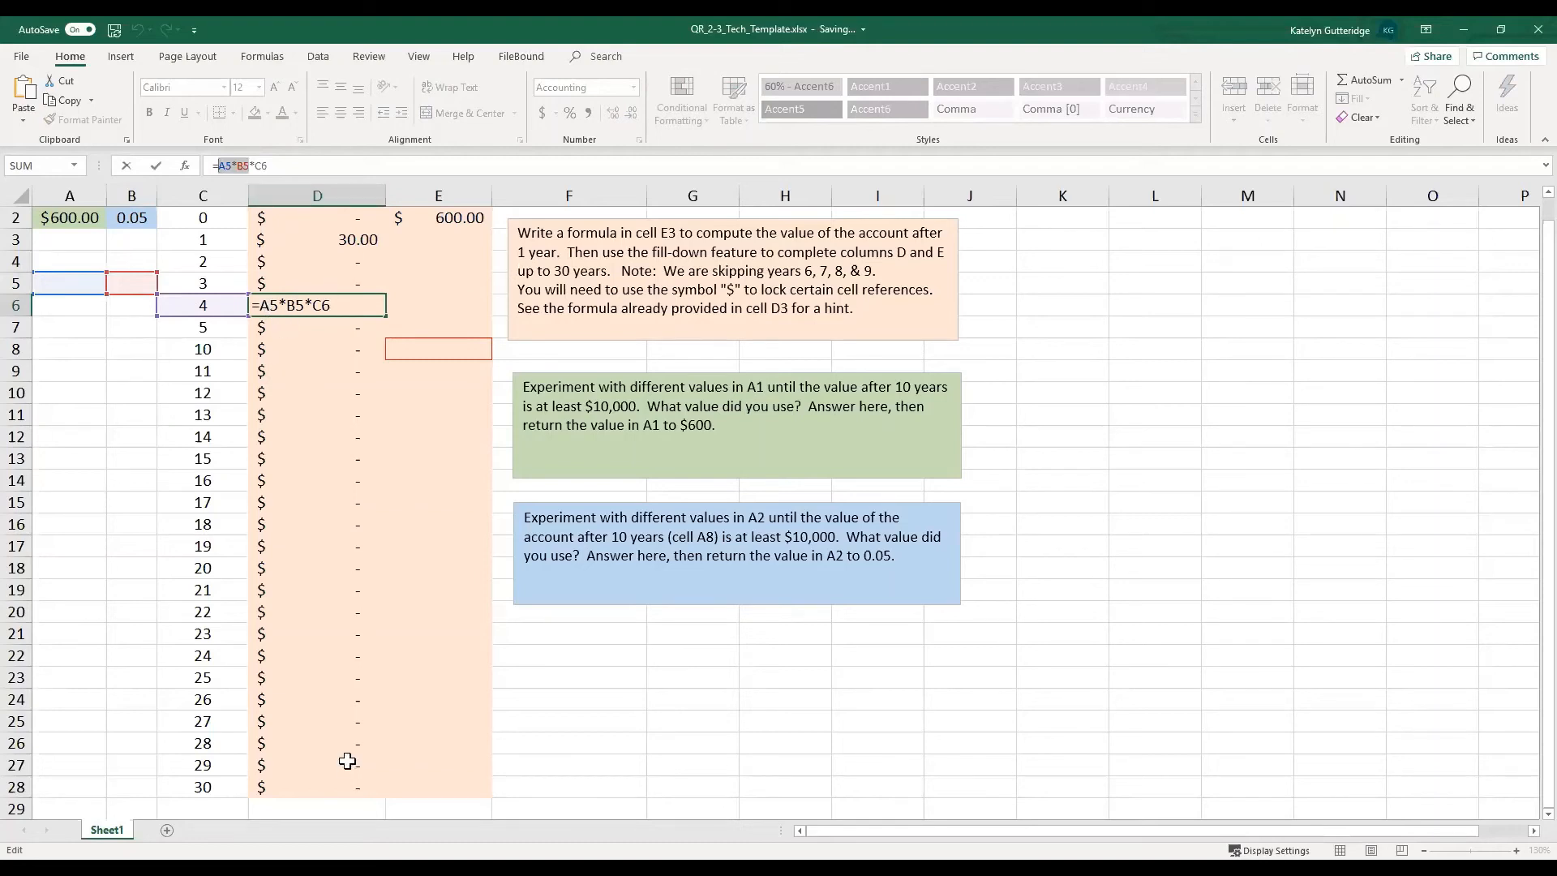
mouse_move(332, 784)
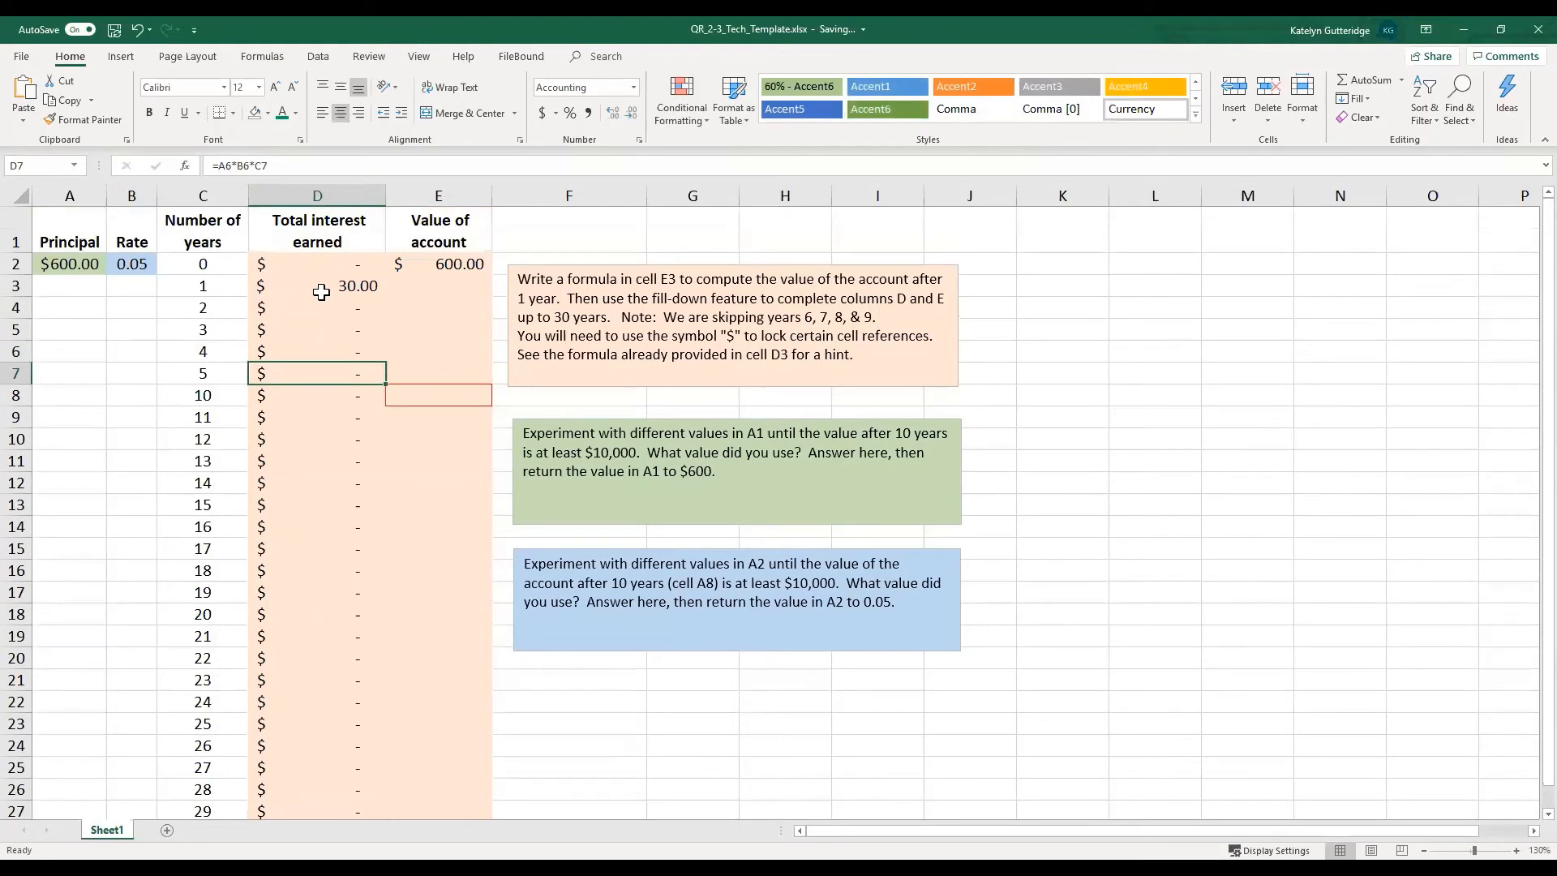
- Rewrite D3 as =$A$2*$B$2*C3 with principal and rate locked, years relative
left_click(316, 285)
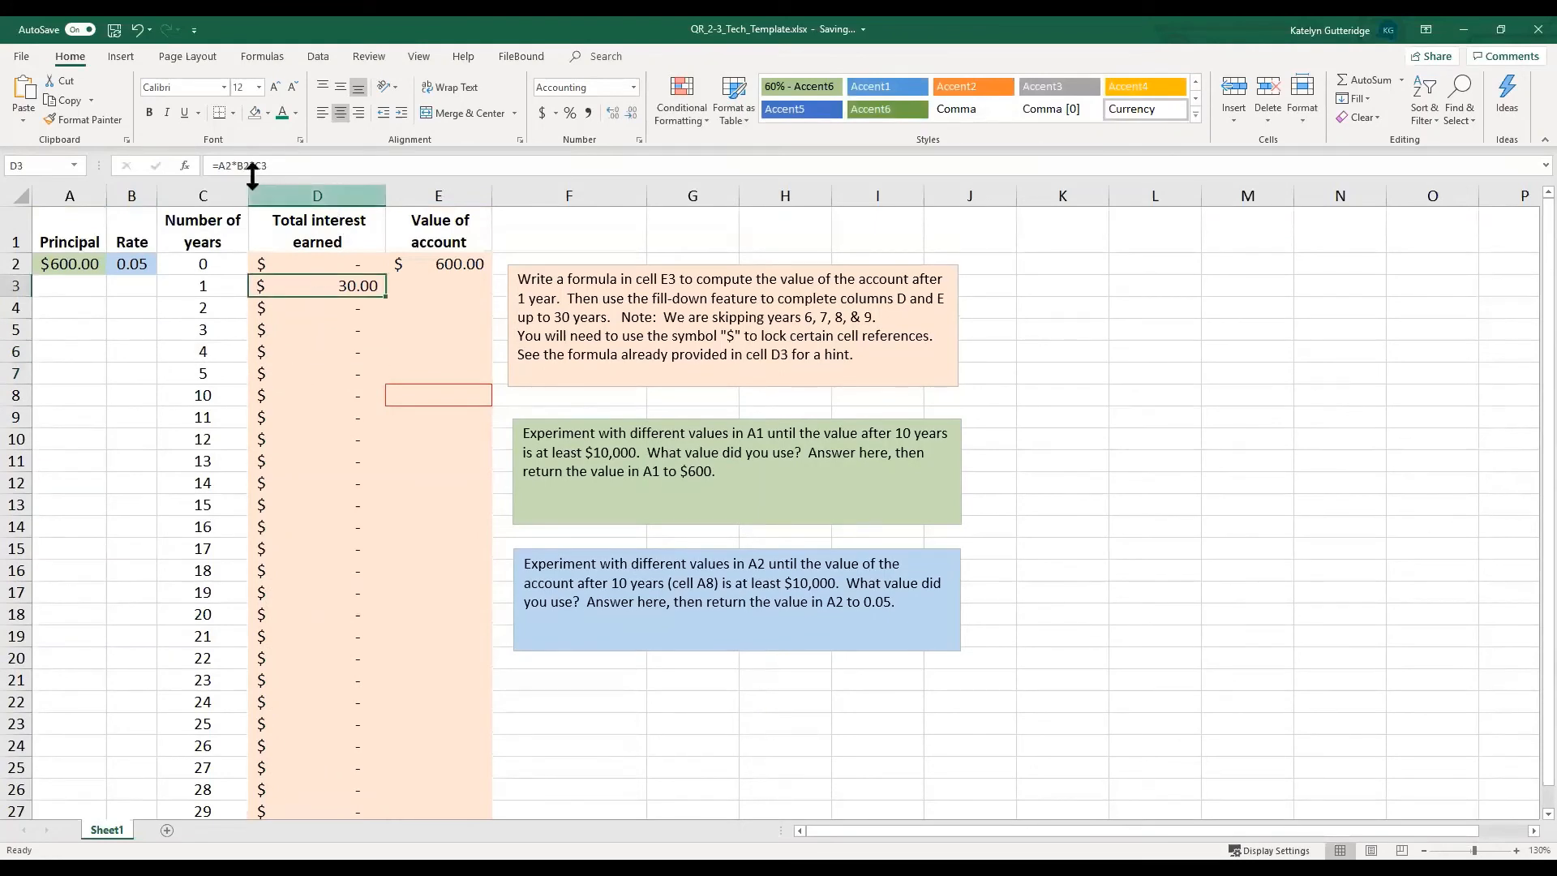
double_click(316, 285)
type("$A")
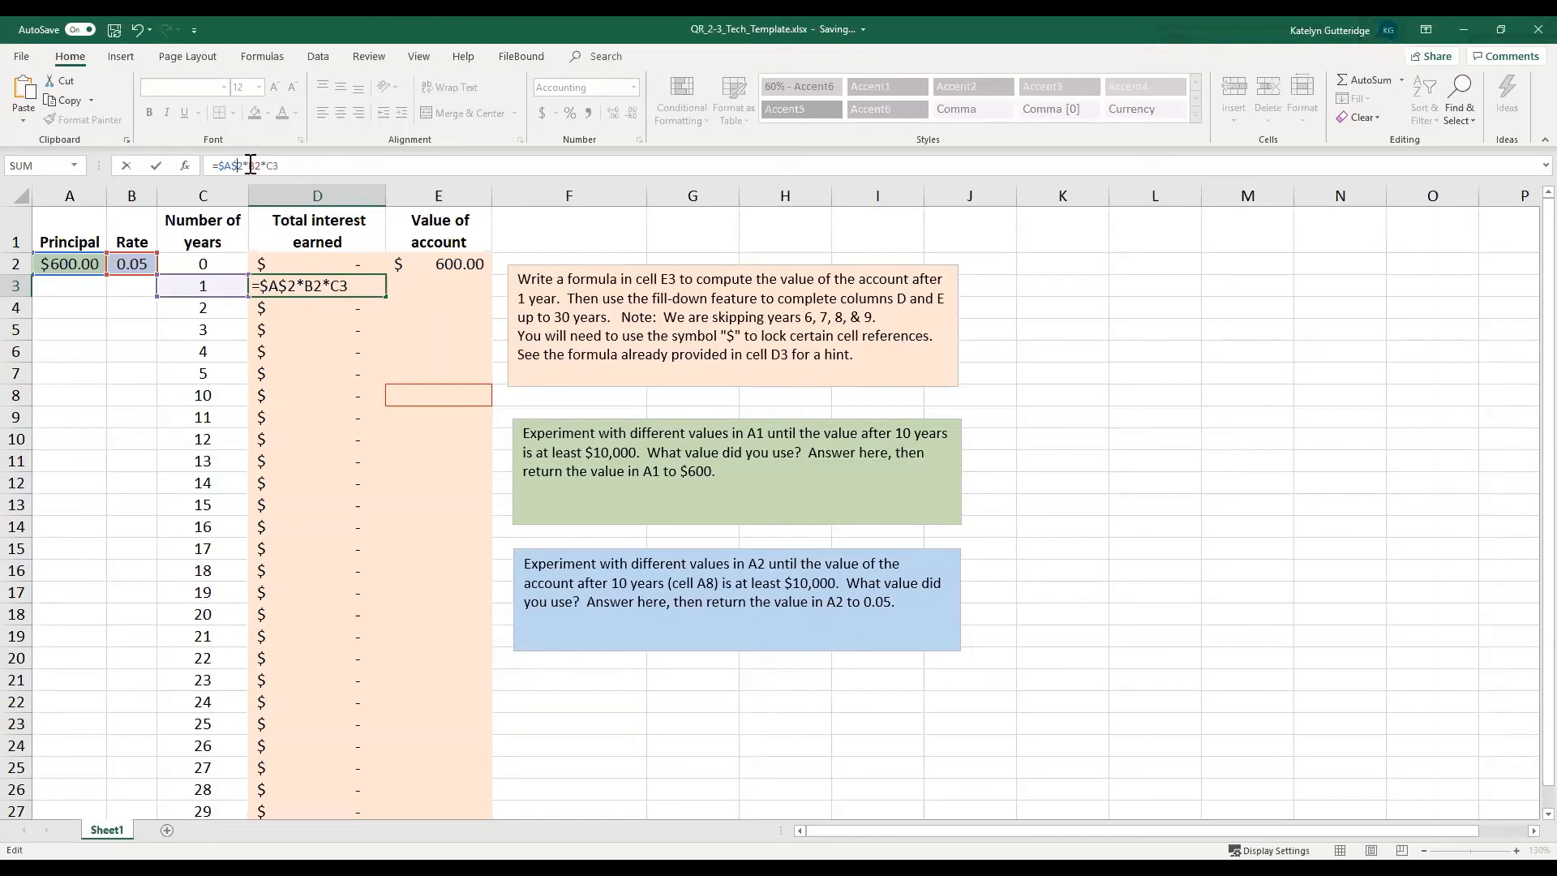
type("$B$")
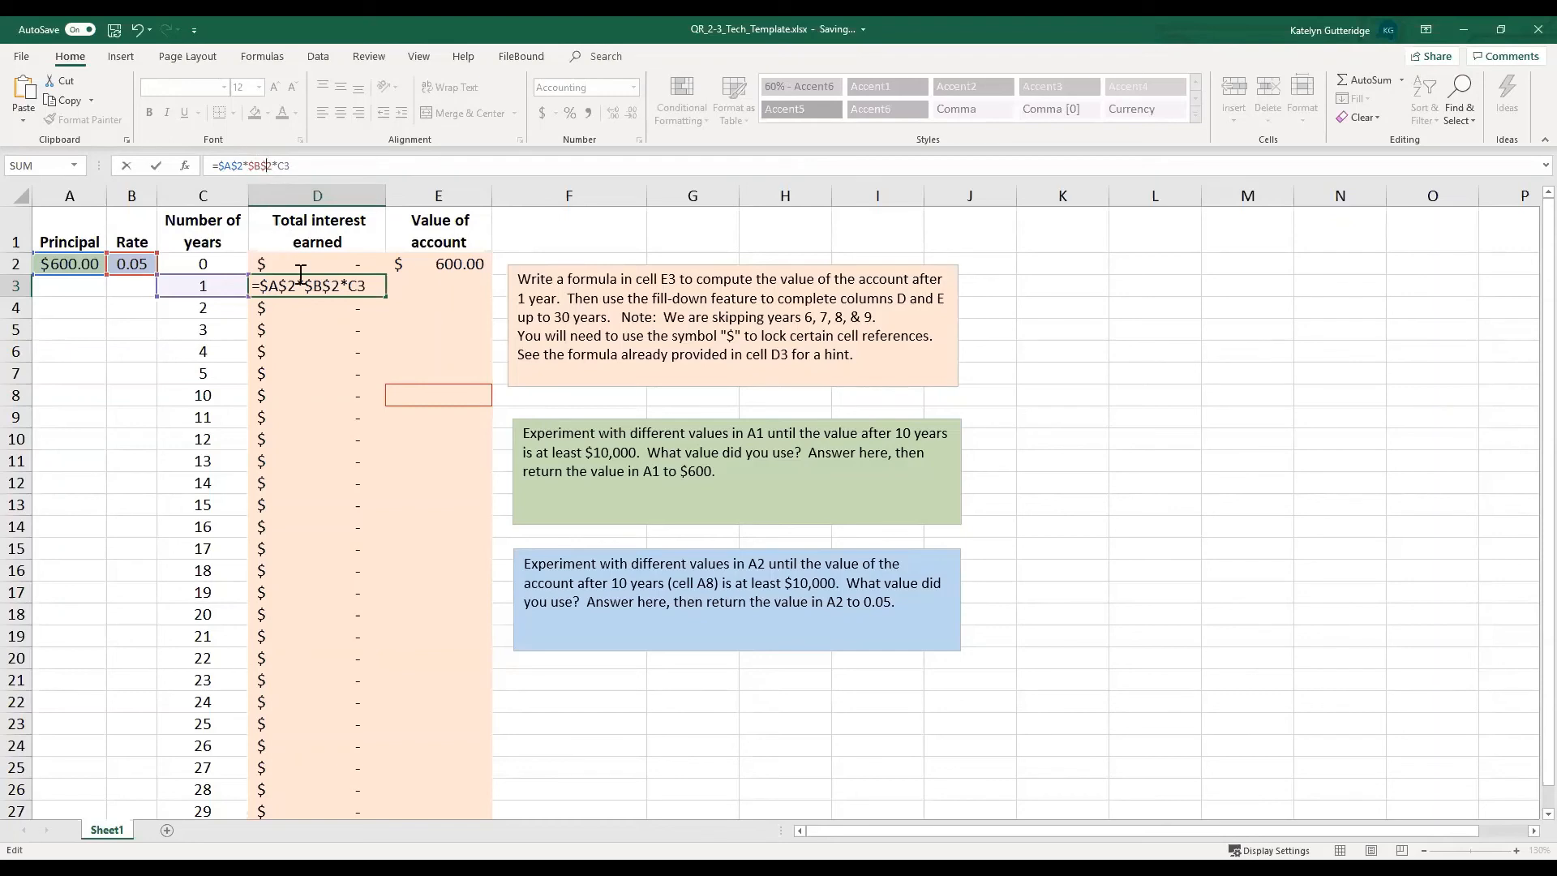
key("Enter")
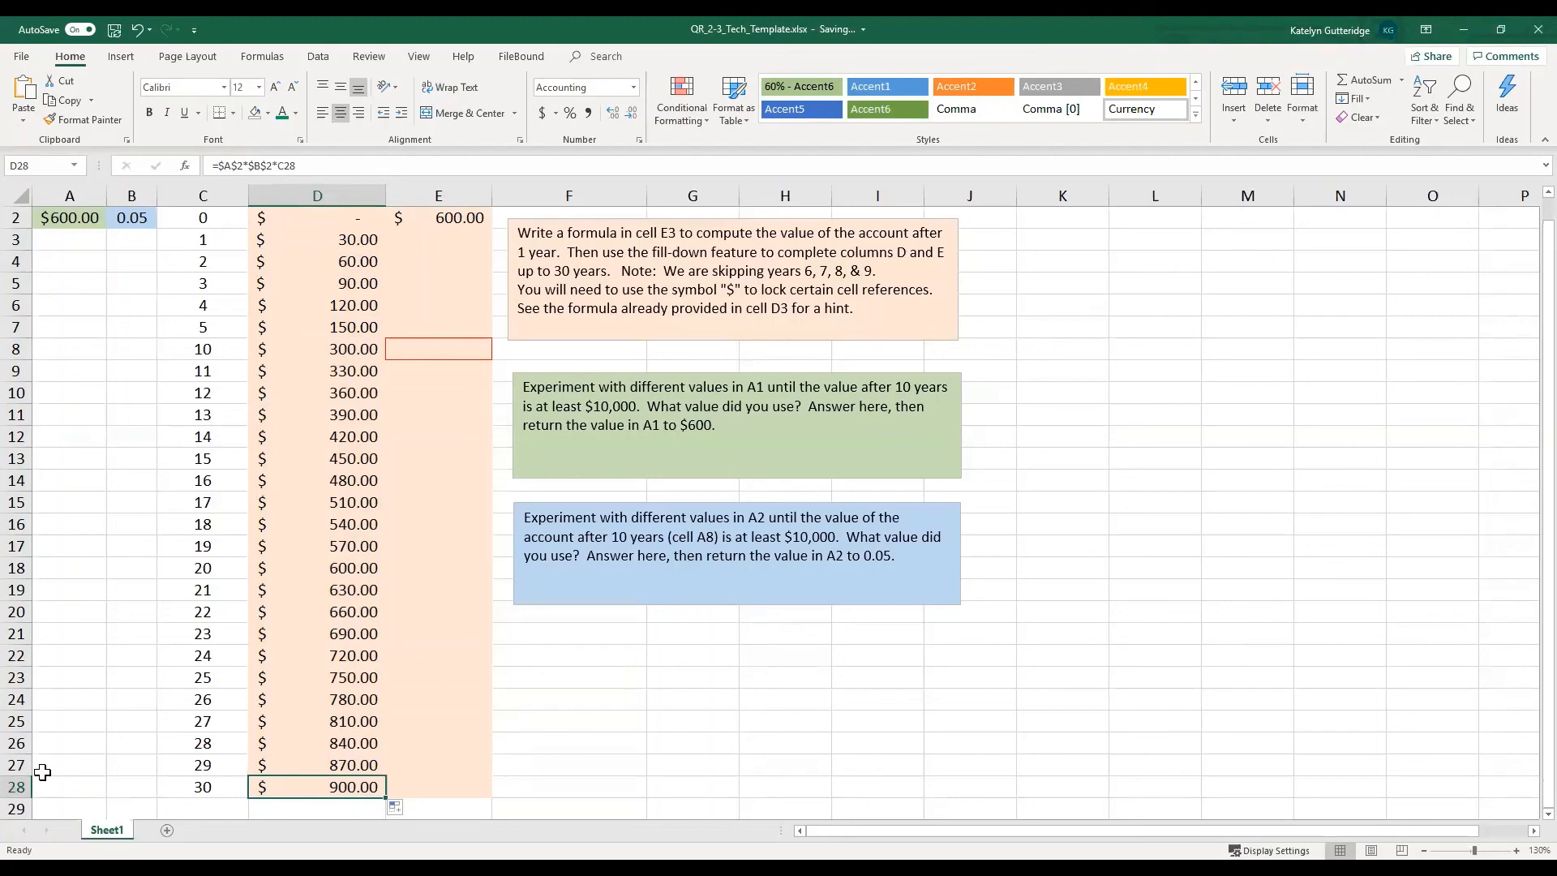
mouse_move(196, 764)
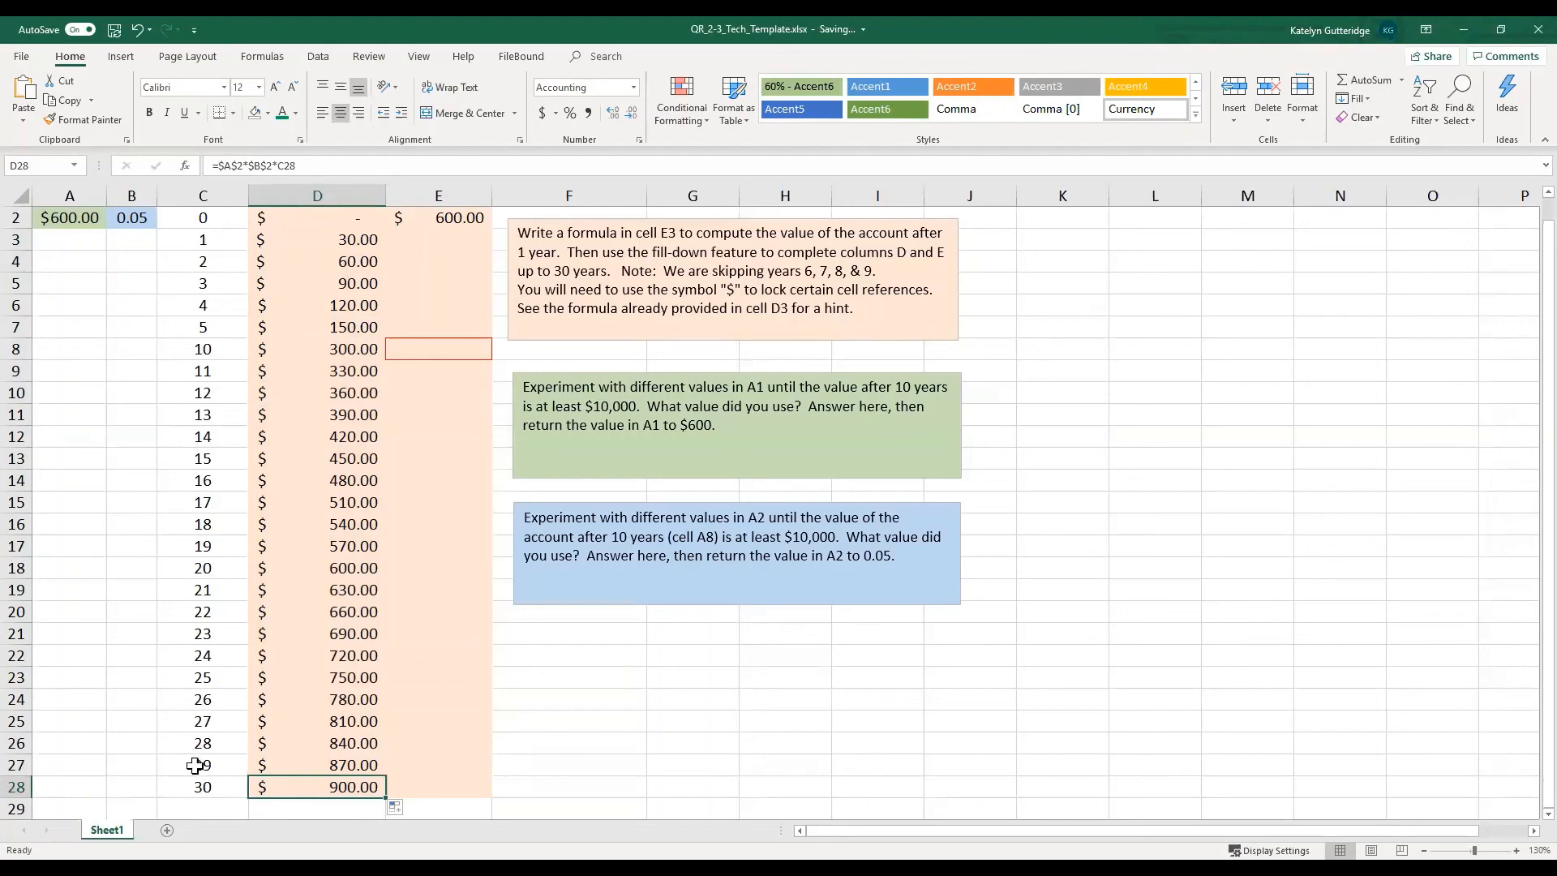